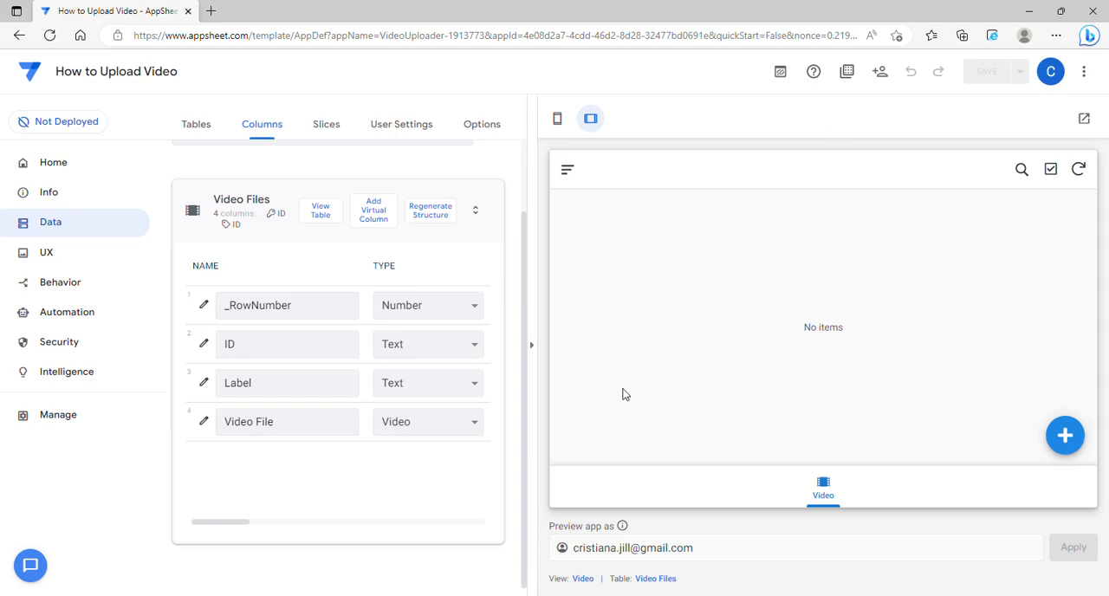
mouse_move(627, 389)
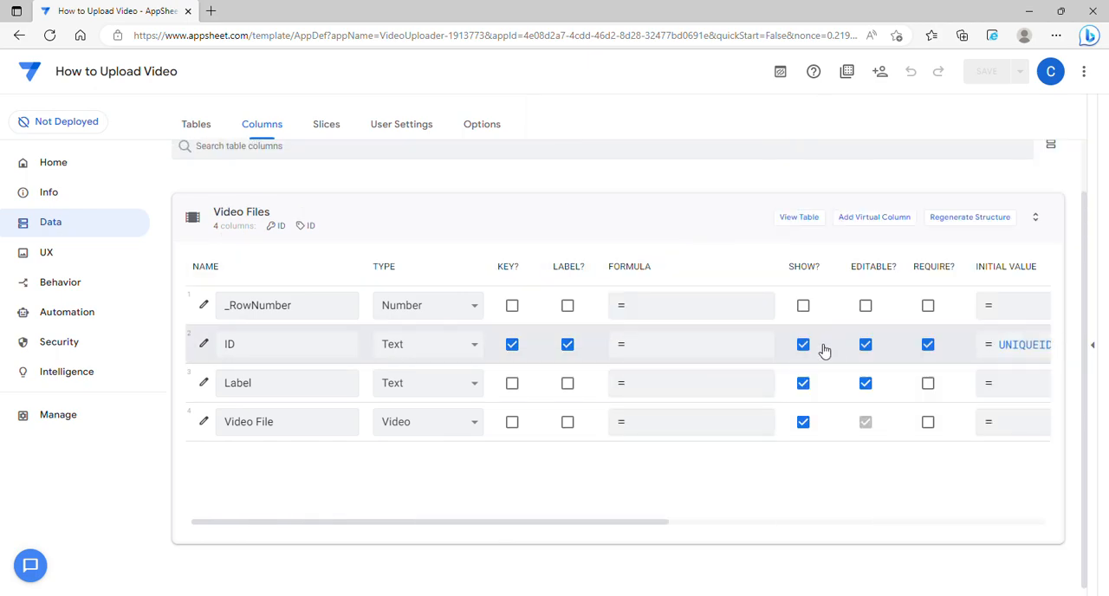
mouse_move(568, 225)
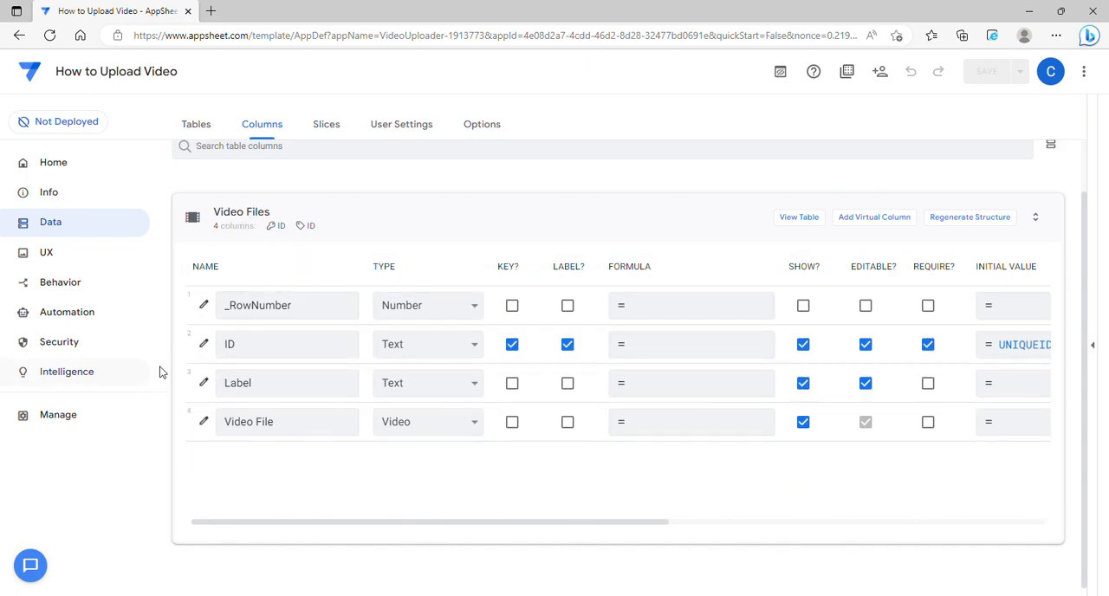
mouse_move(474, 443)
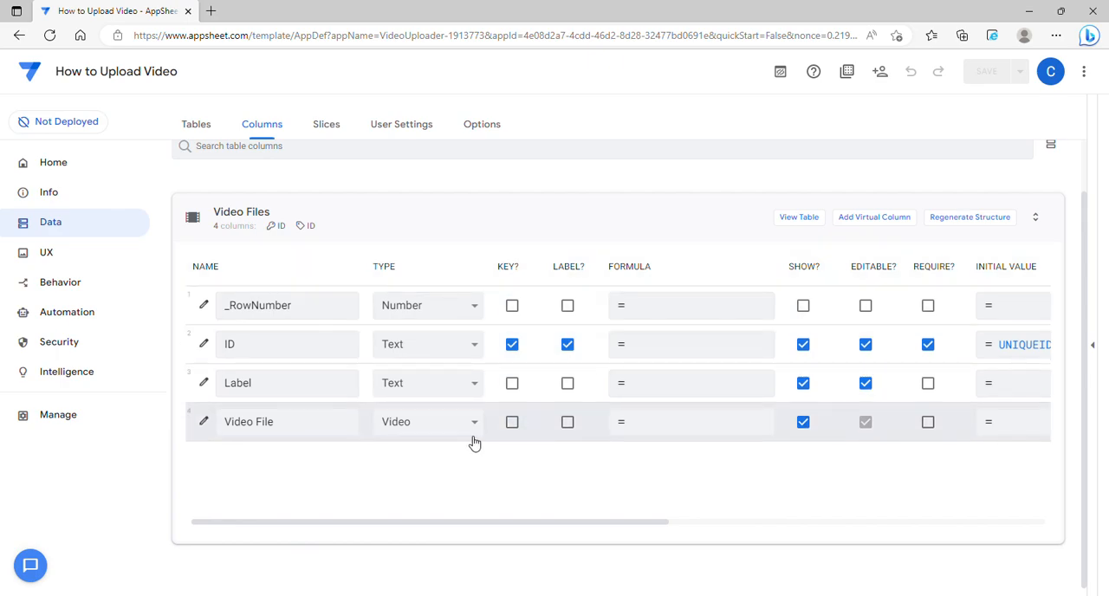
Step: With the preview collapsed, confirm the Video File column is typed as Video
click(427, 422)
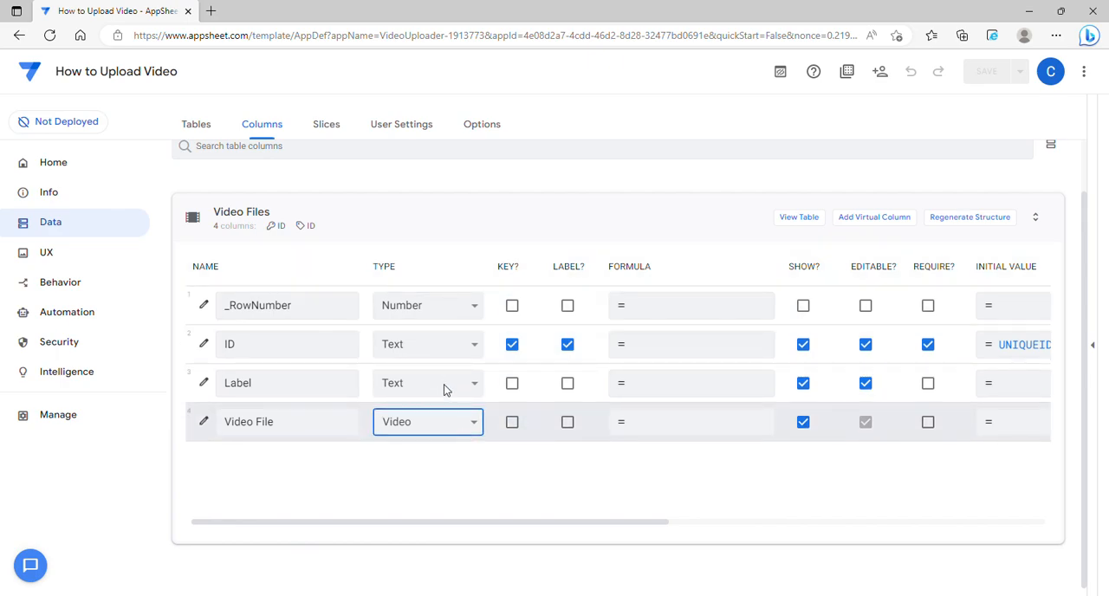
mouse_move(1099, 347)
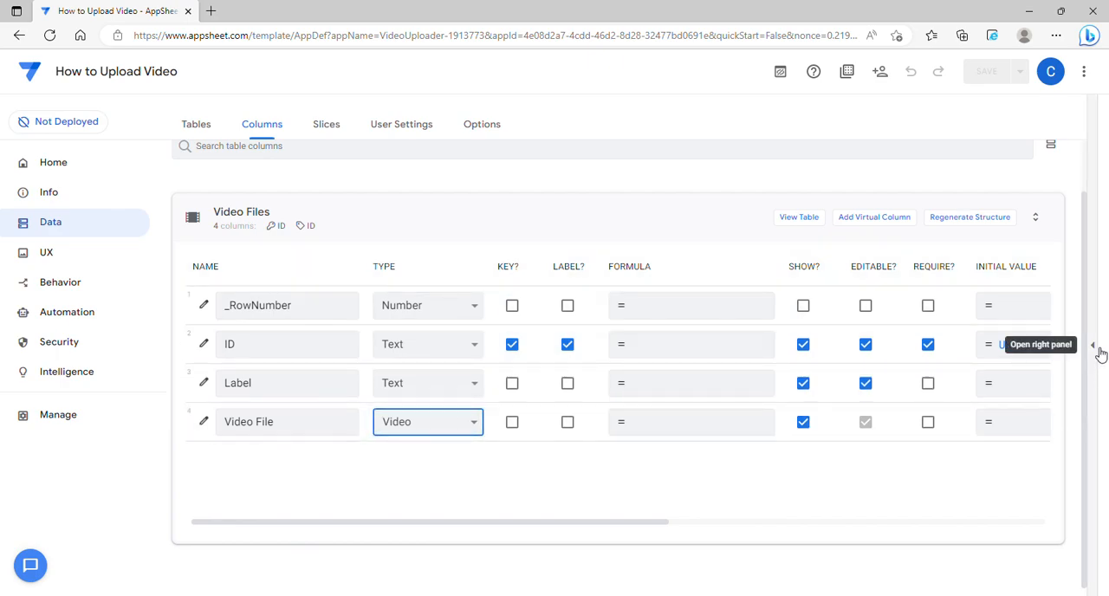
Step: Reopen the app preview and start a new Video Files record with + Add
click(1095, 345)
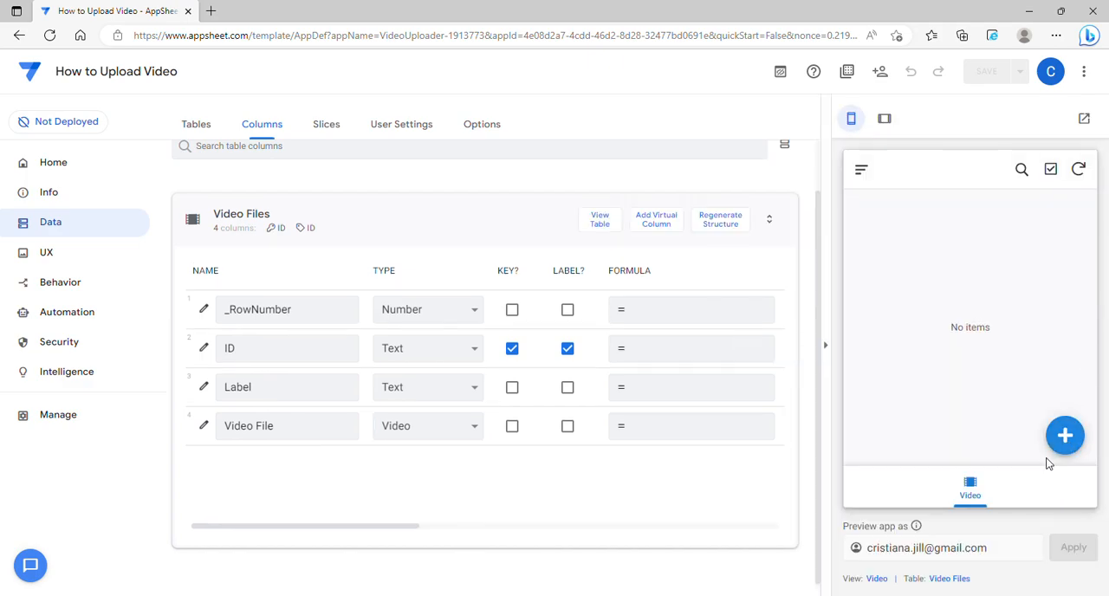
mouse_move(312, 468)
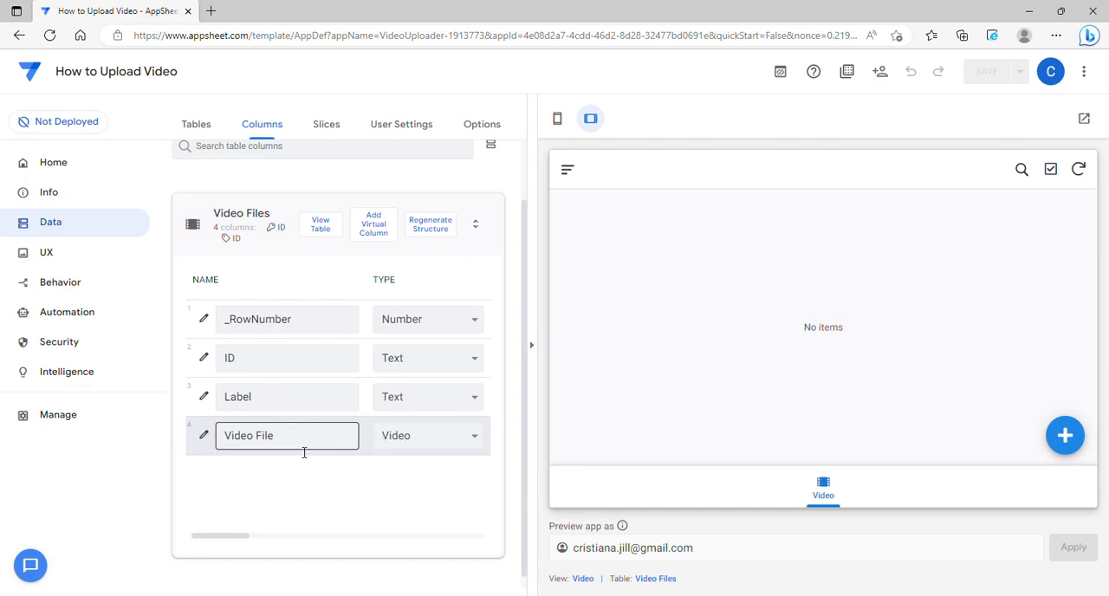
mouse_move(1064, 436)
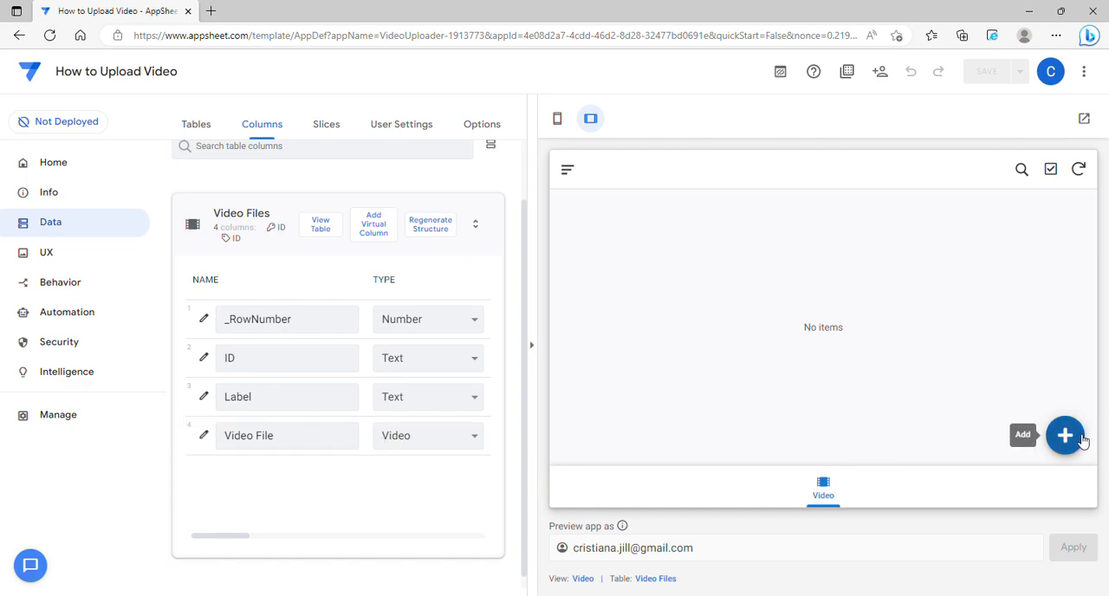
click(1065, 435)
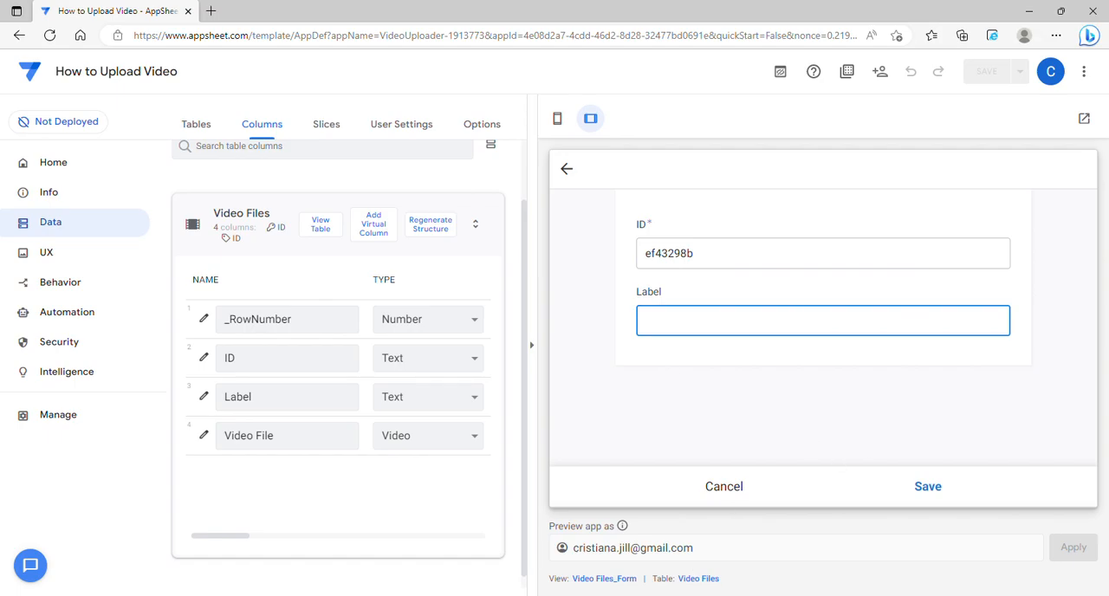
Step: In the Video Files_Form view, add all other columns and Video File to the column order
click(45, 252)
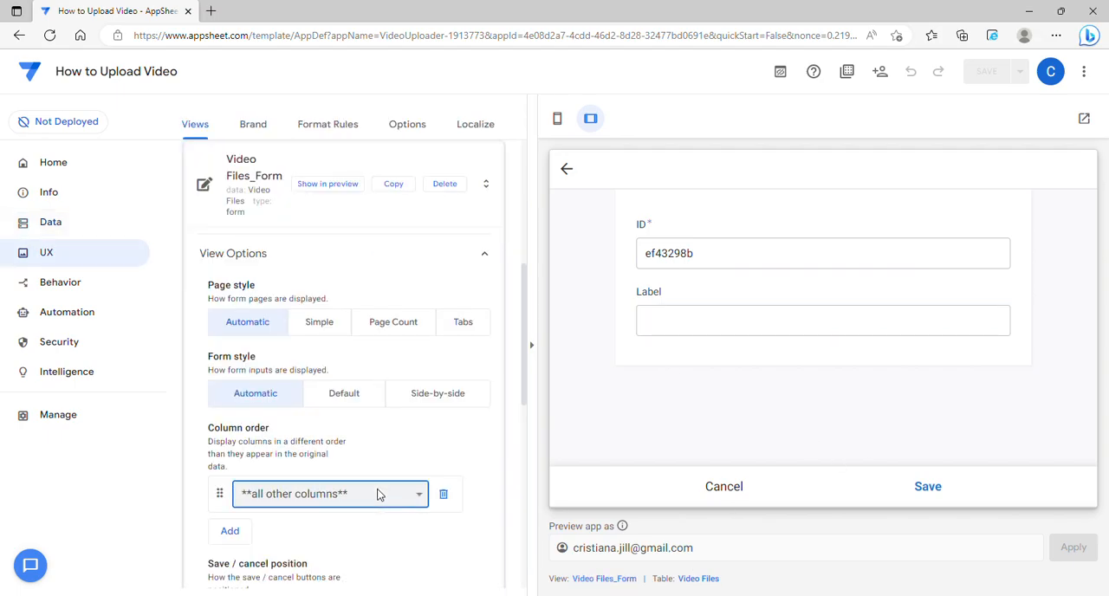
click(330, 493)
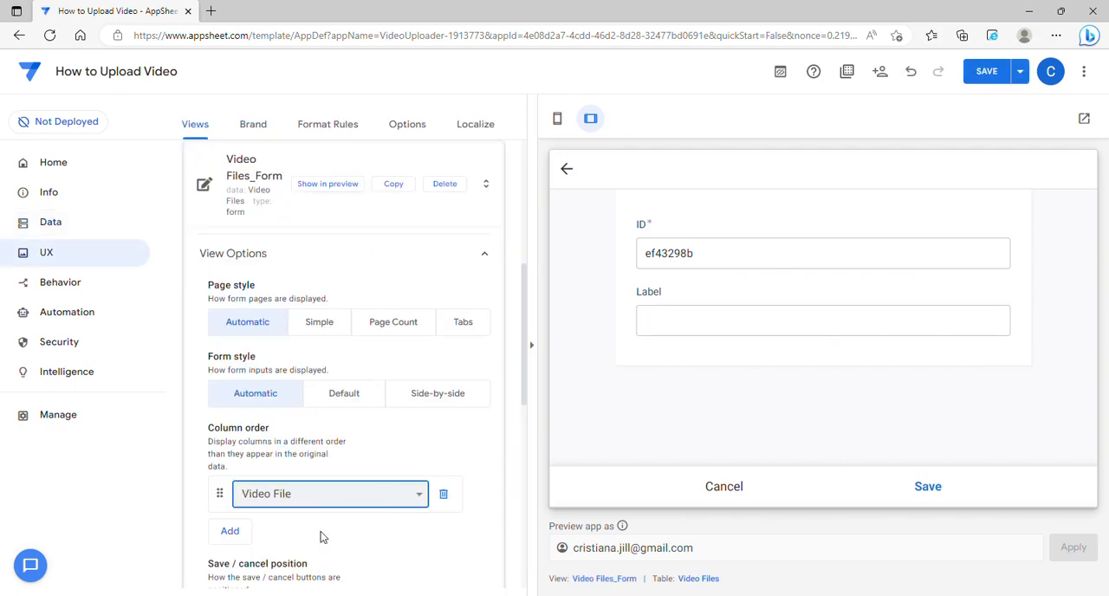
click(229, 532)
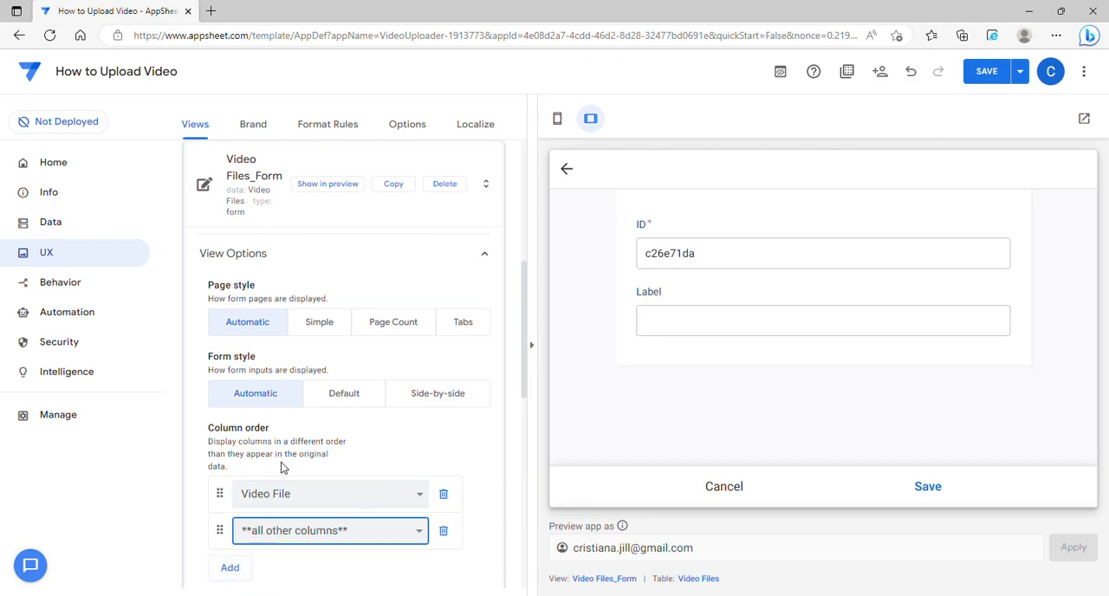
click(445, 531)
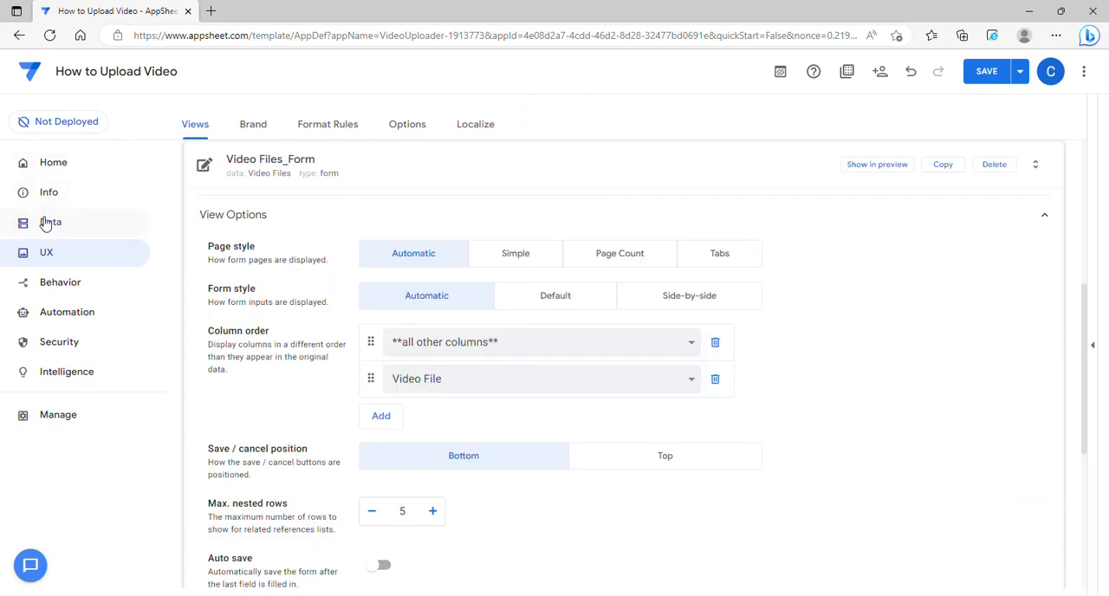
Step: Change the Video File column type from Video to File and save the app
click(50, 222)
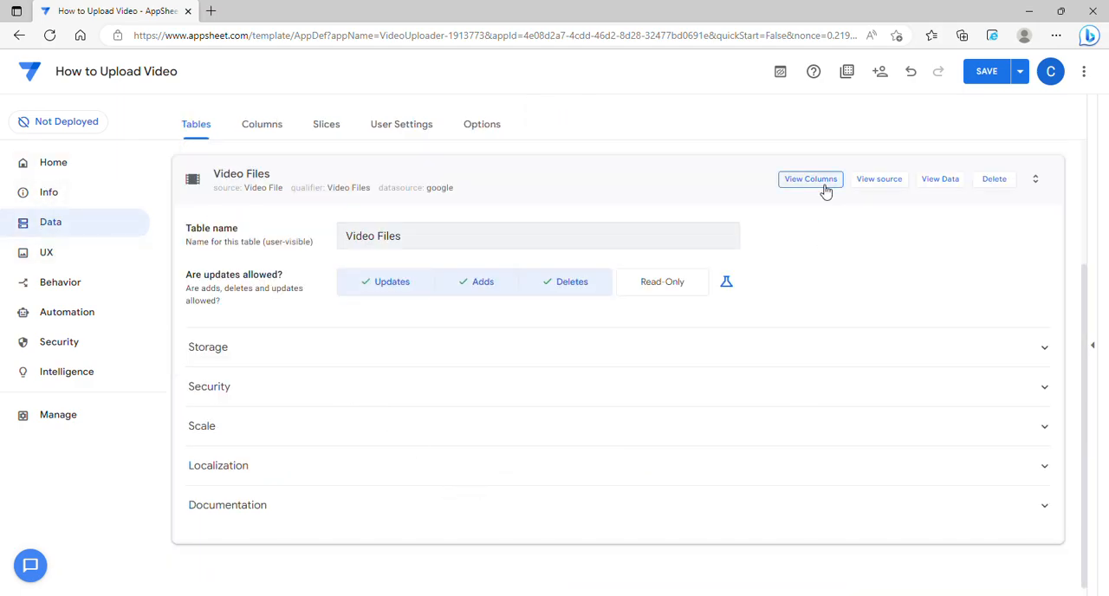
click(810, 179)
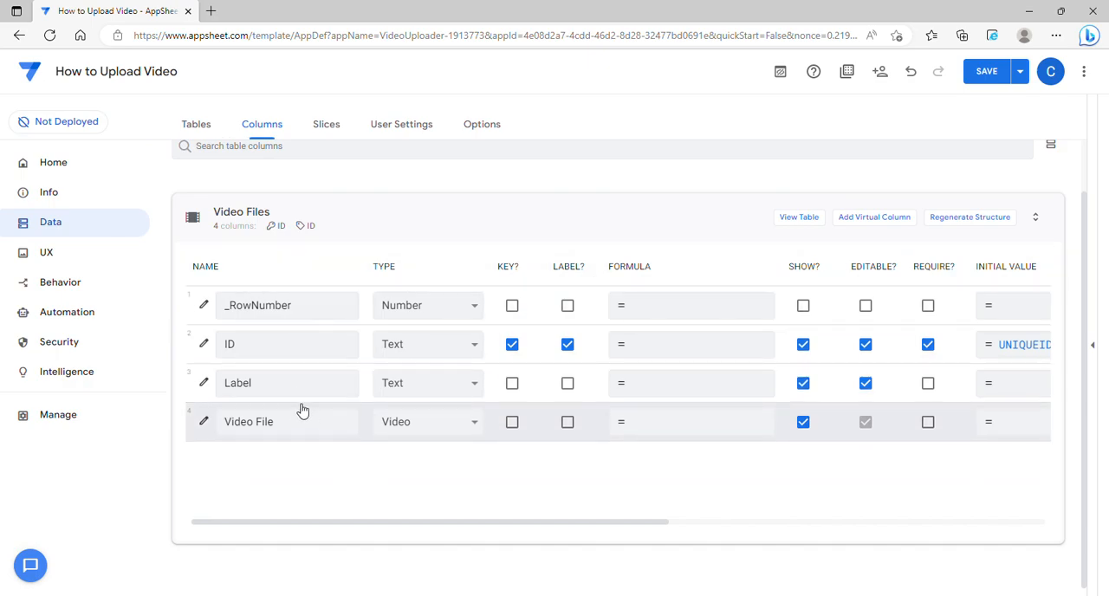
click(427, 422)
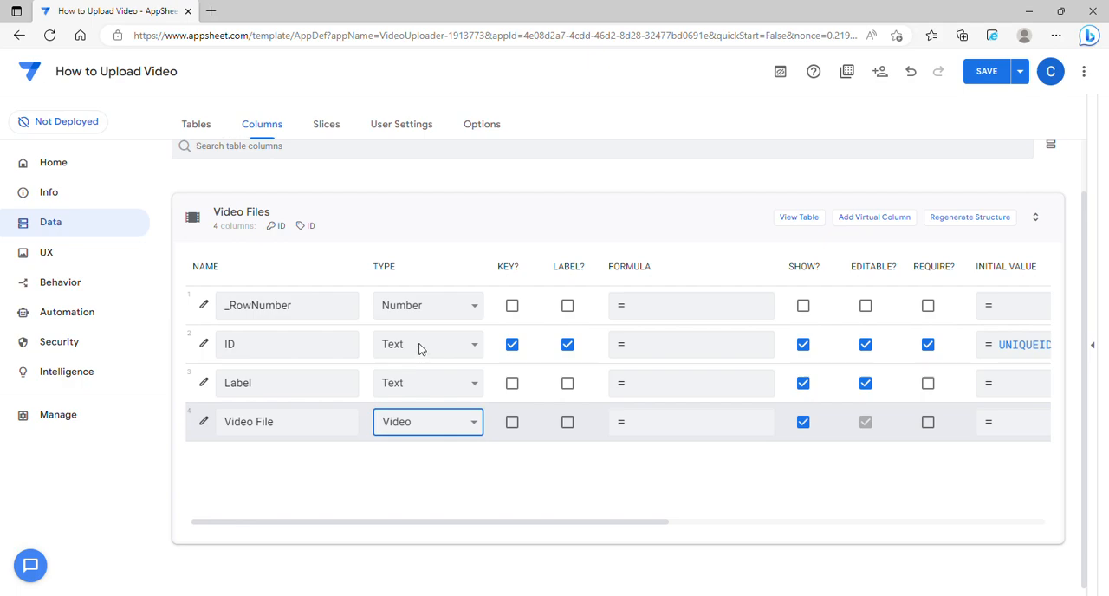
click(428, 422)
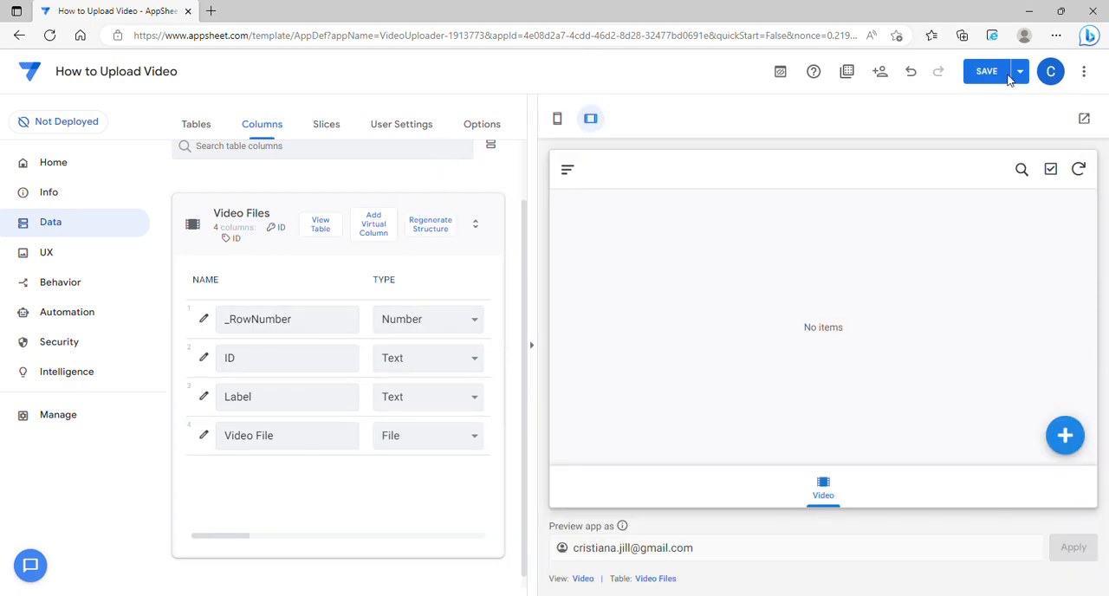
click(991, 71)
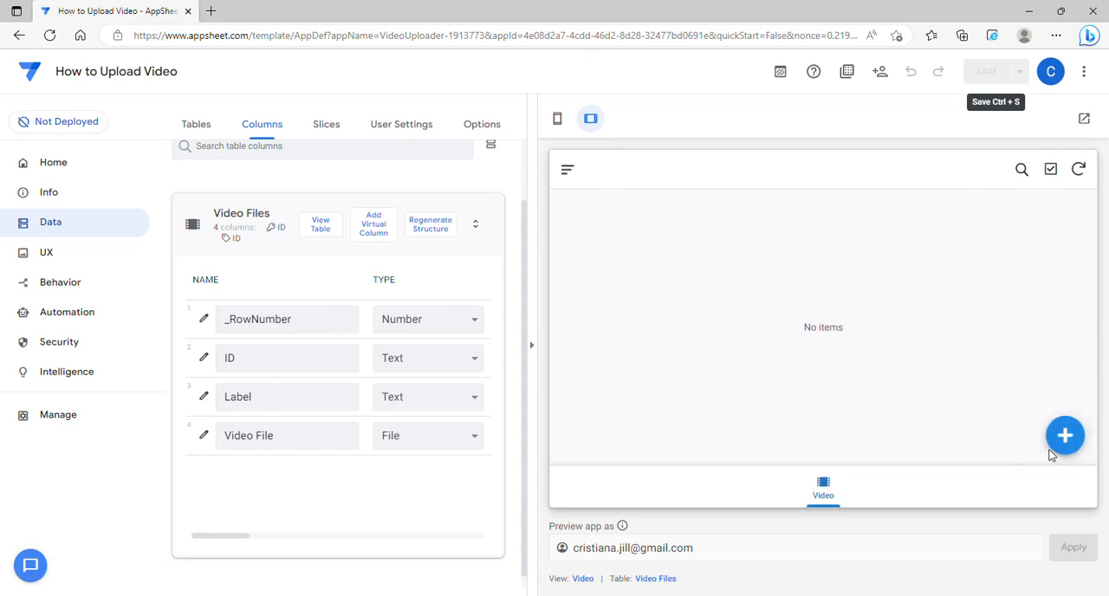
Step: Enter a new record labelled 'Video Test' in the preview form and save it
click(1067, 436)
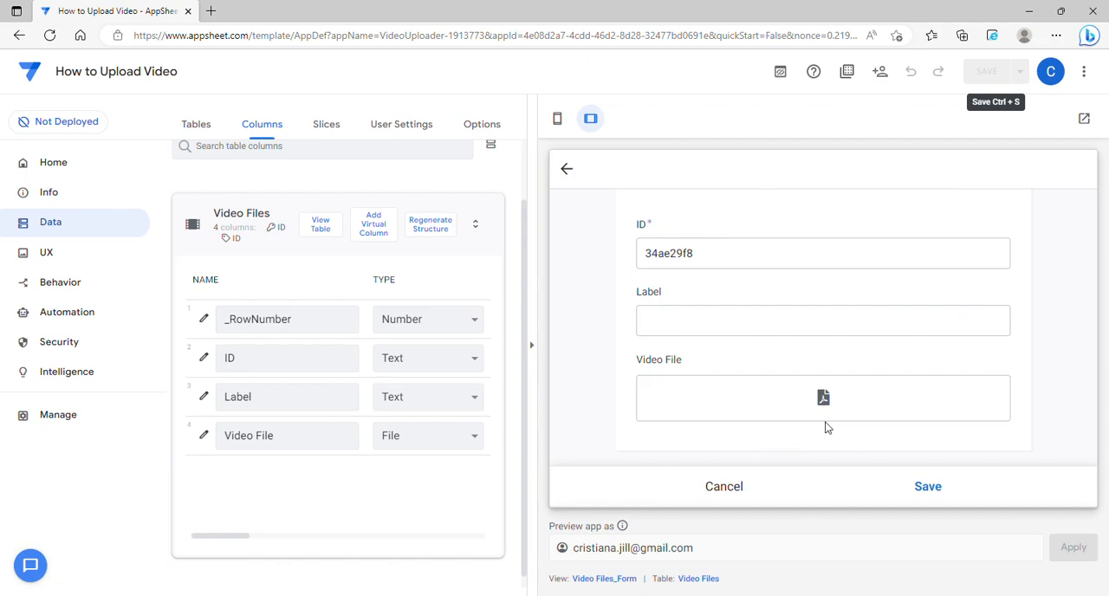
mouse_move(824, 407)
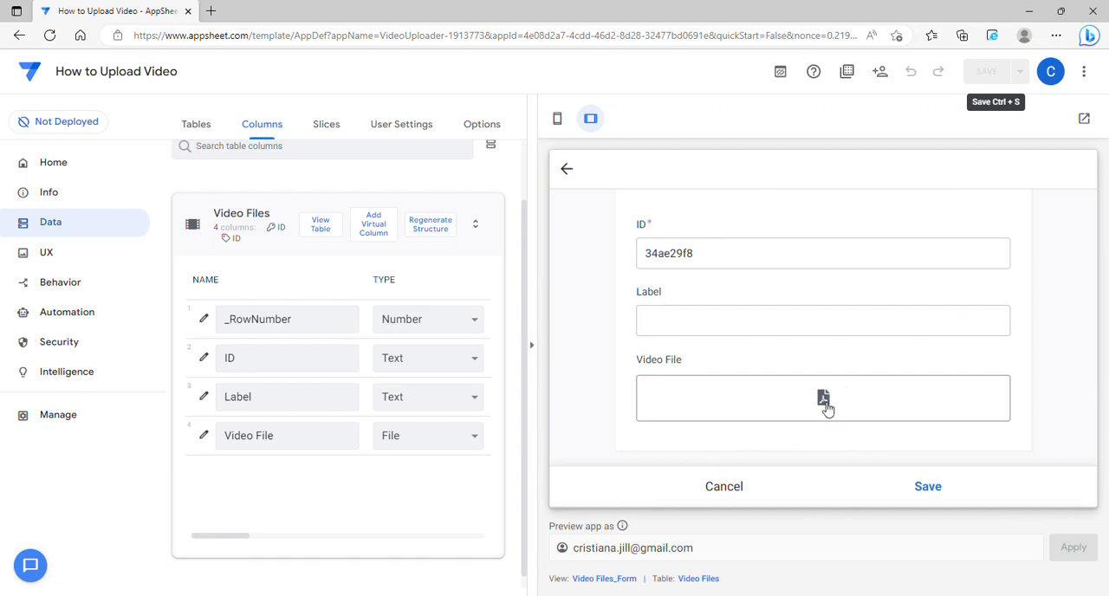
mouse_move(1015, 483)
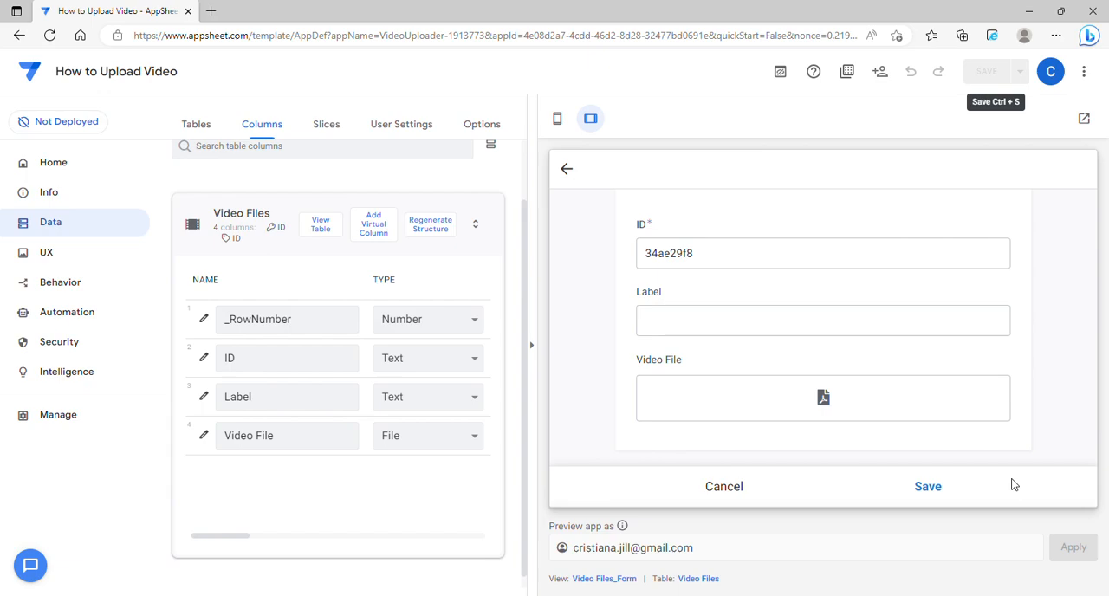
mouse_move(730, 434)
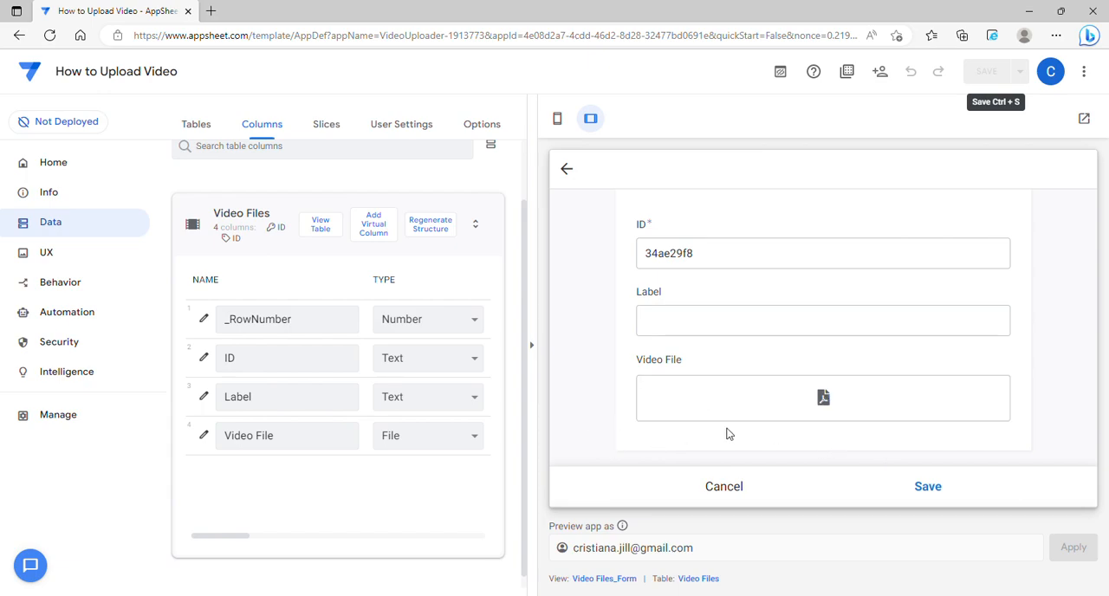
mouse_move(840, 489)
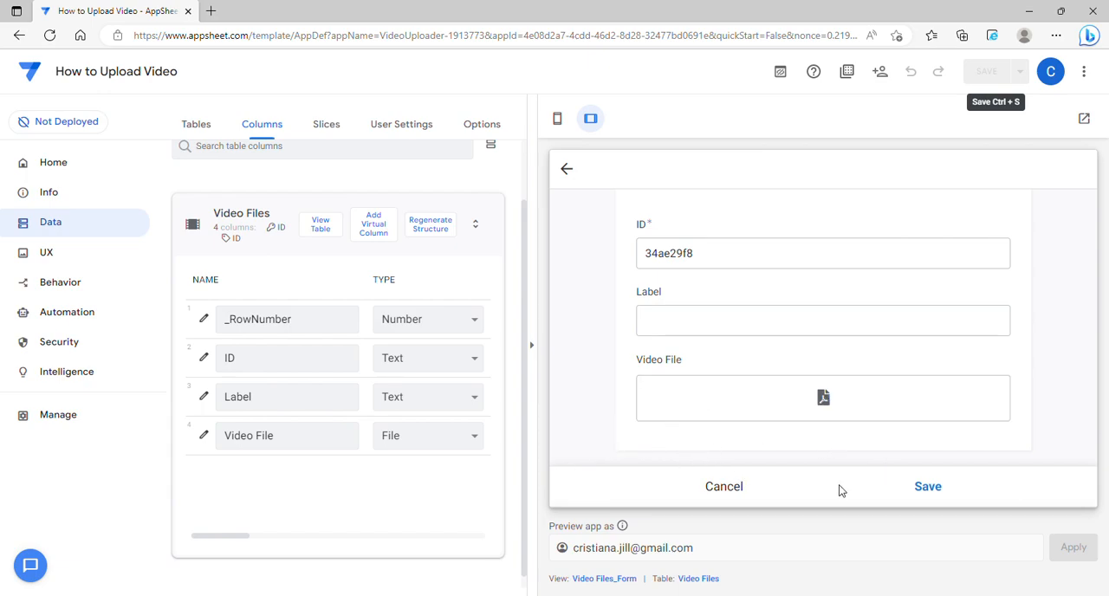
click(822, 320)
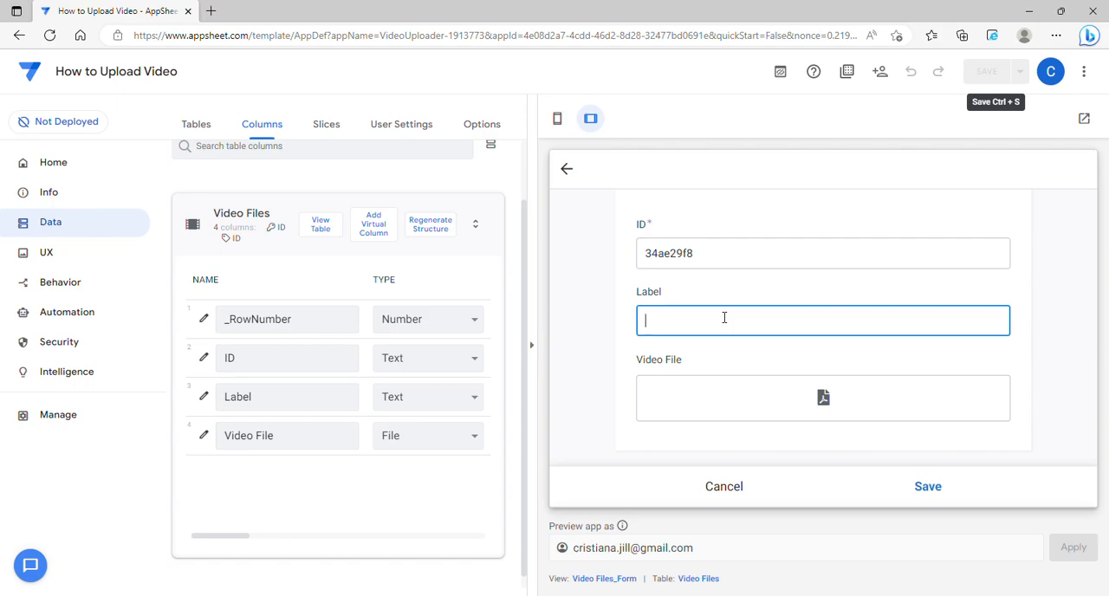
text(Video Tes)
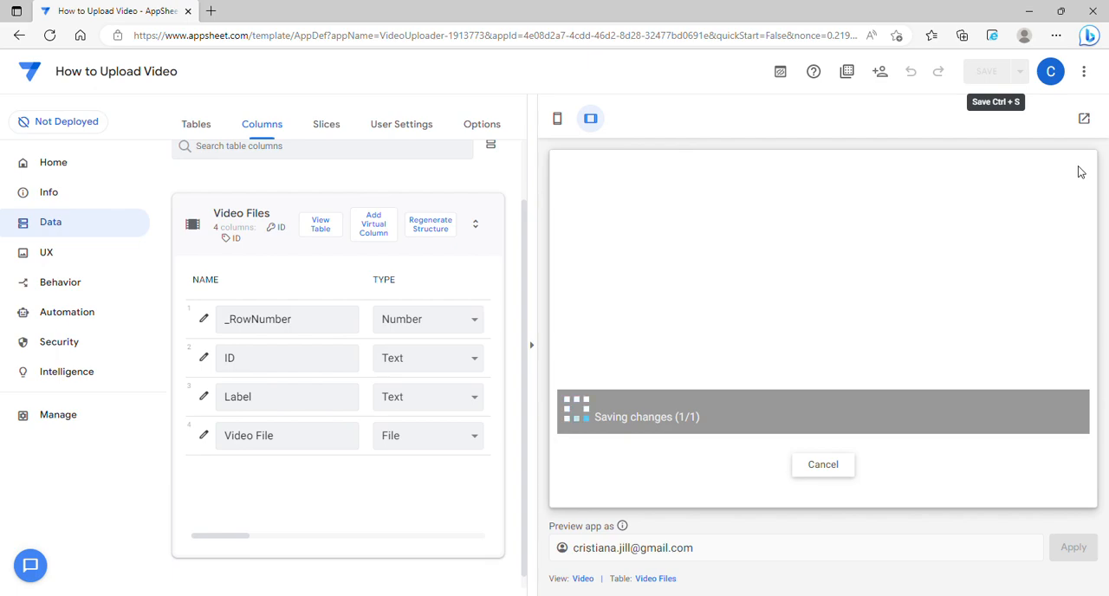
mouse_move(836, 122)
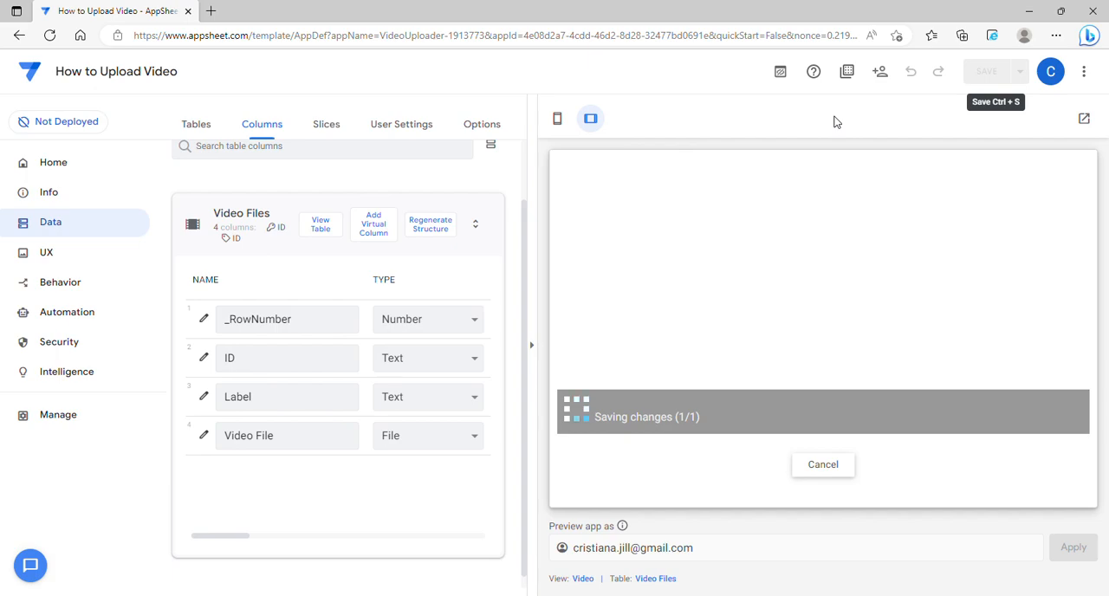
mouse_move(389, 289)
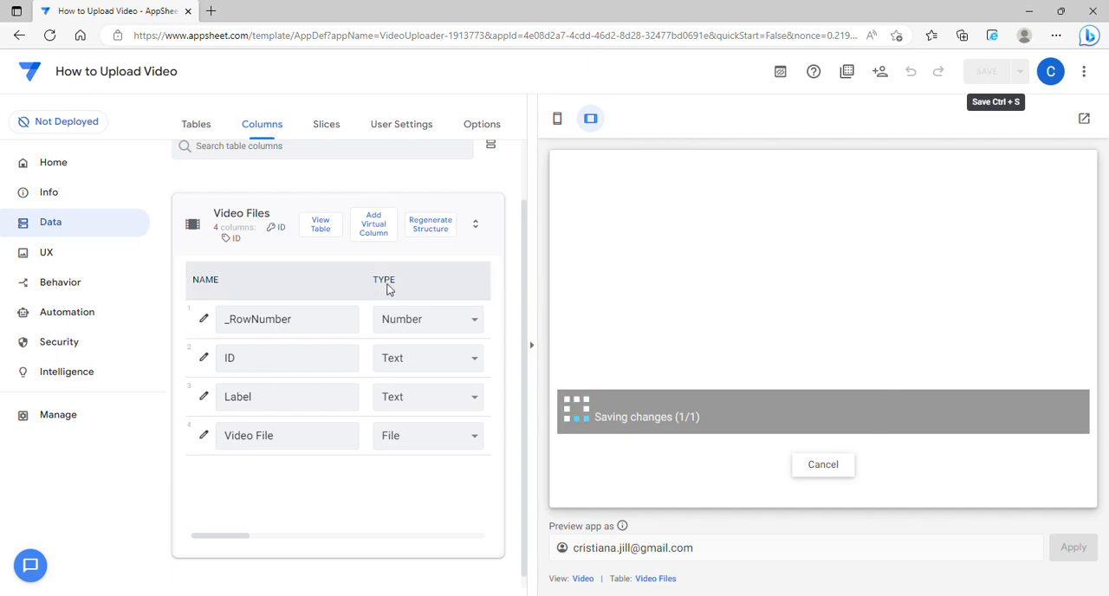
Step: After the Video Test save completes, open the Video Files table settings under Tables
click(196, 124)
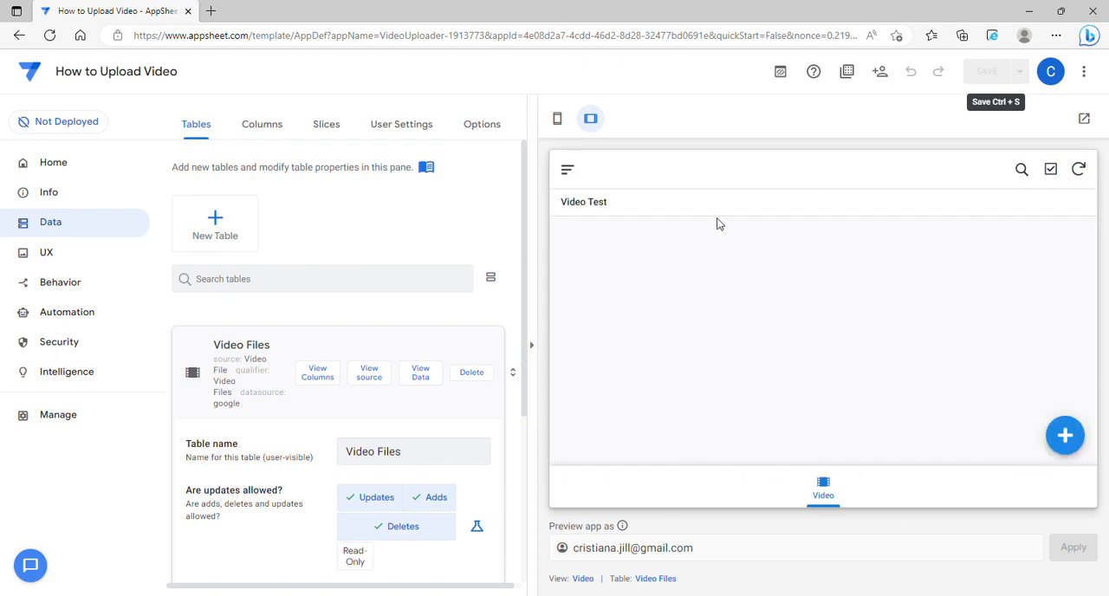
Step: View the Video Test record's uploaded .mp4 file, then collapse the app preview
click(583, 202)
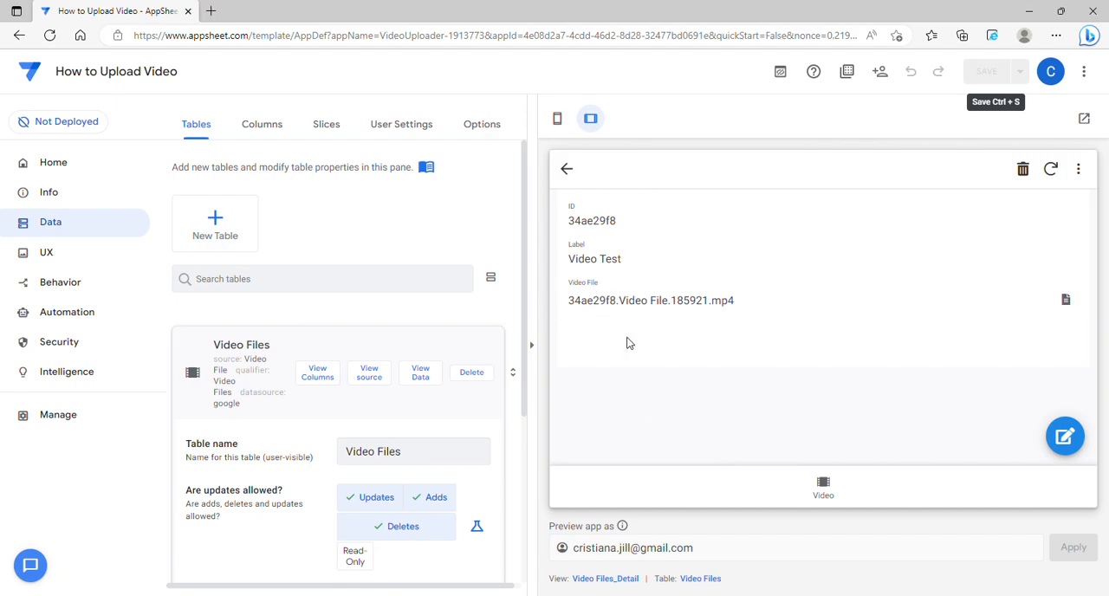
mouse_move(575, 343)
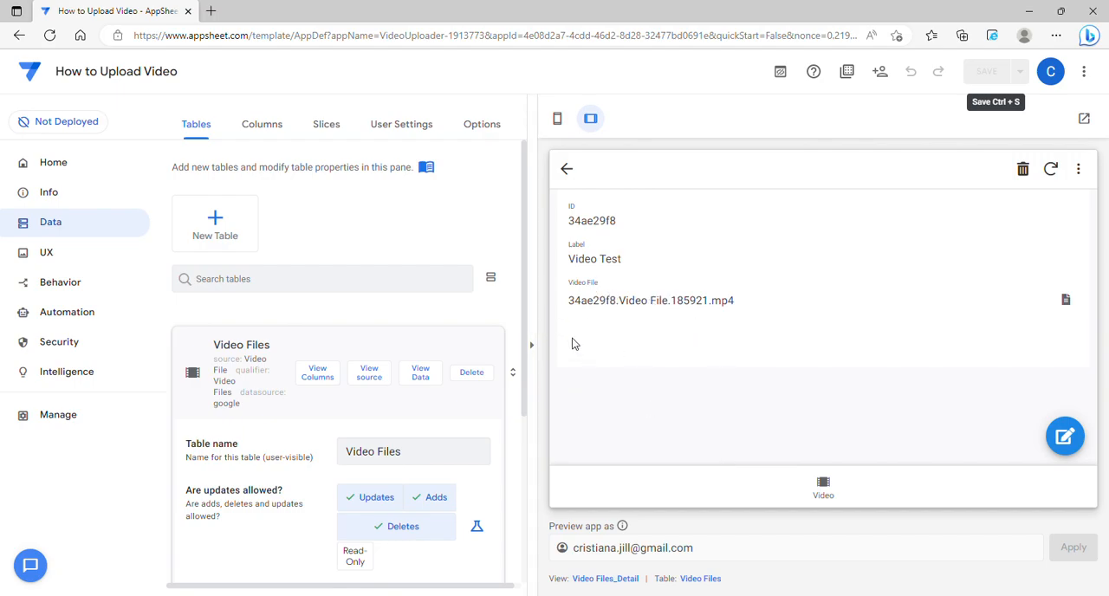
mouse_move(646, 324)
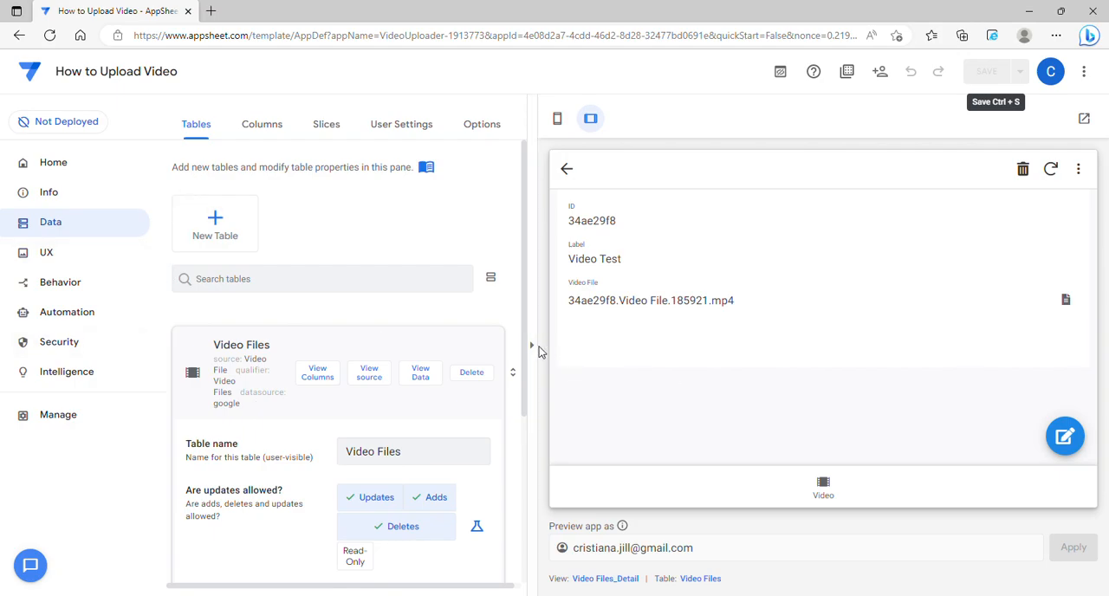
click(531, 347)
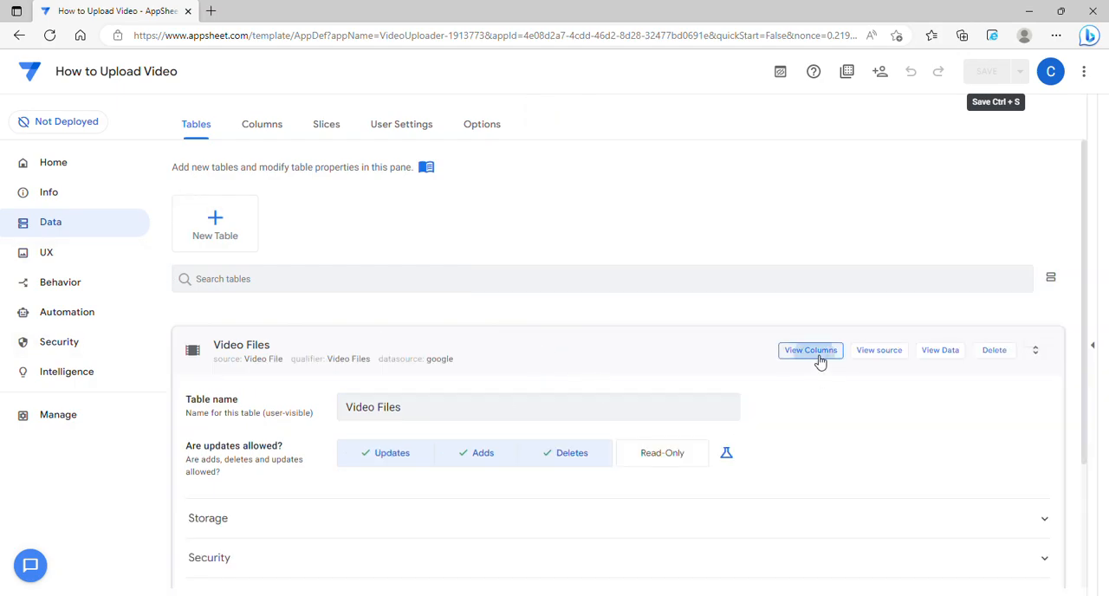
Step: Add virtual column 'Video Player' to Video Files with app formula Text([Video File])
click(810, 350)
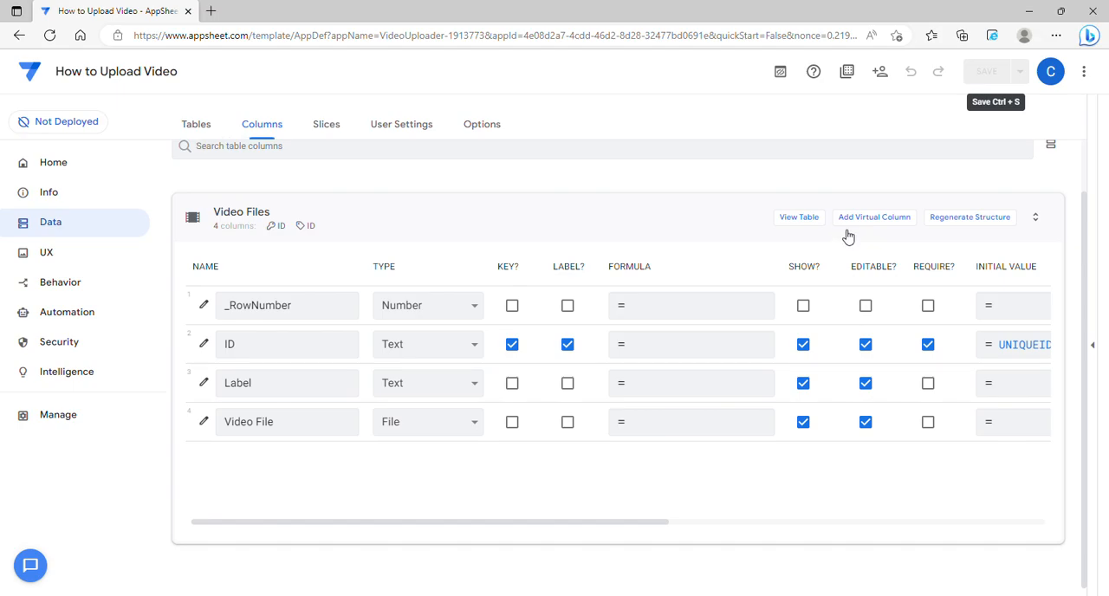
click(874, 217)
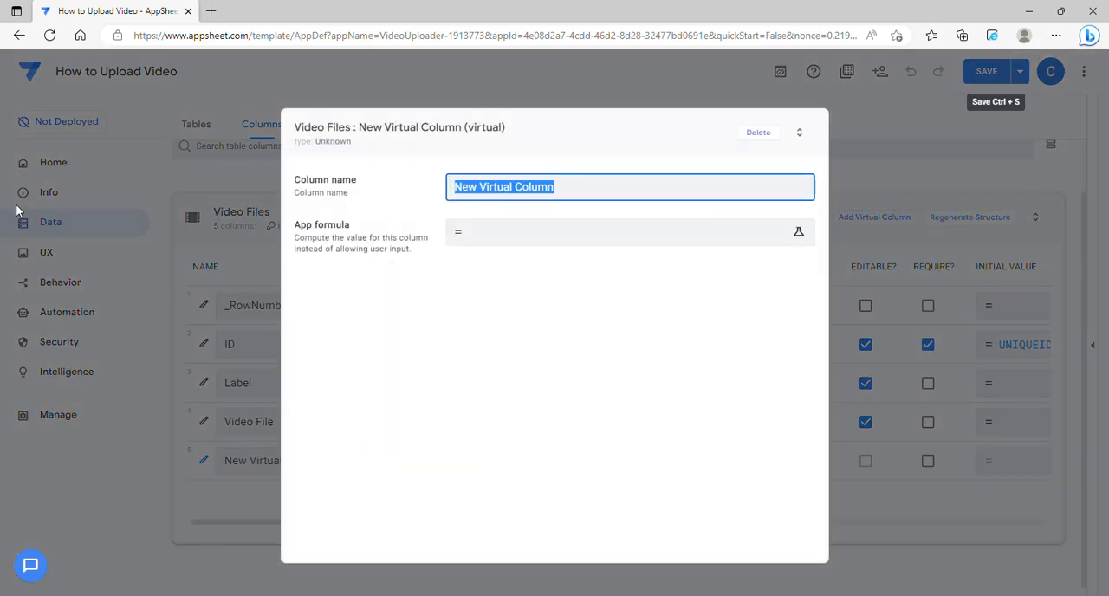
text(Player)
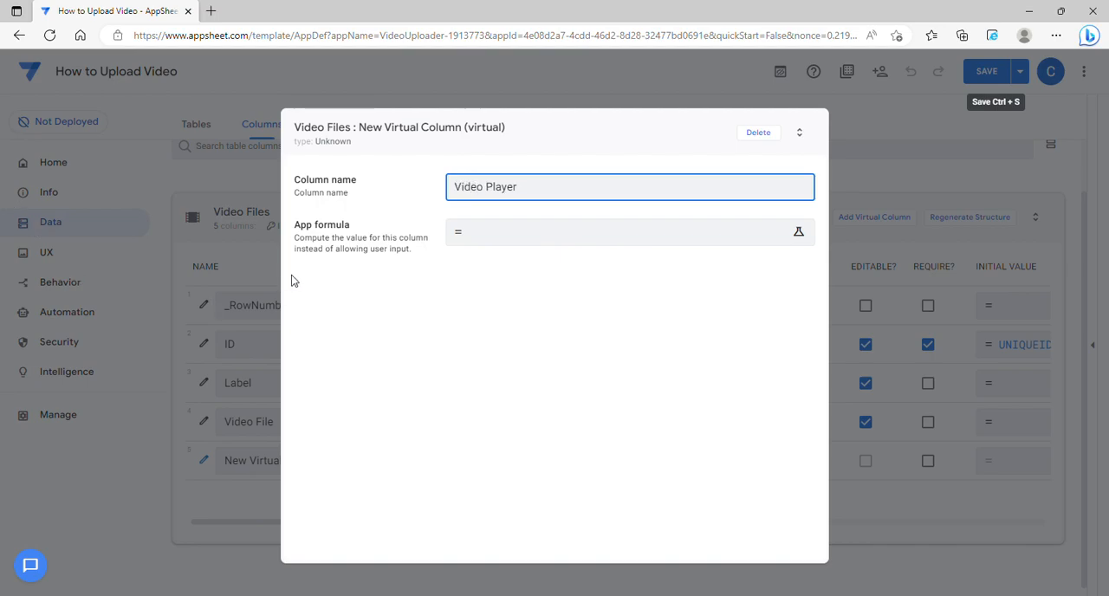
click(798, 231)
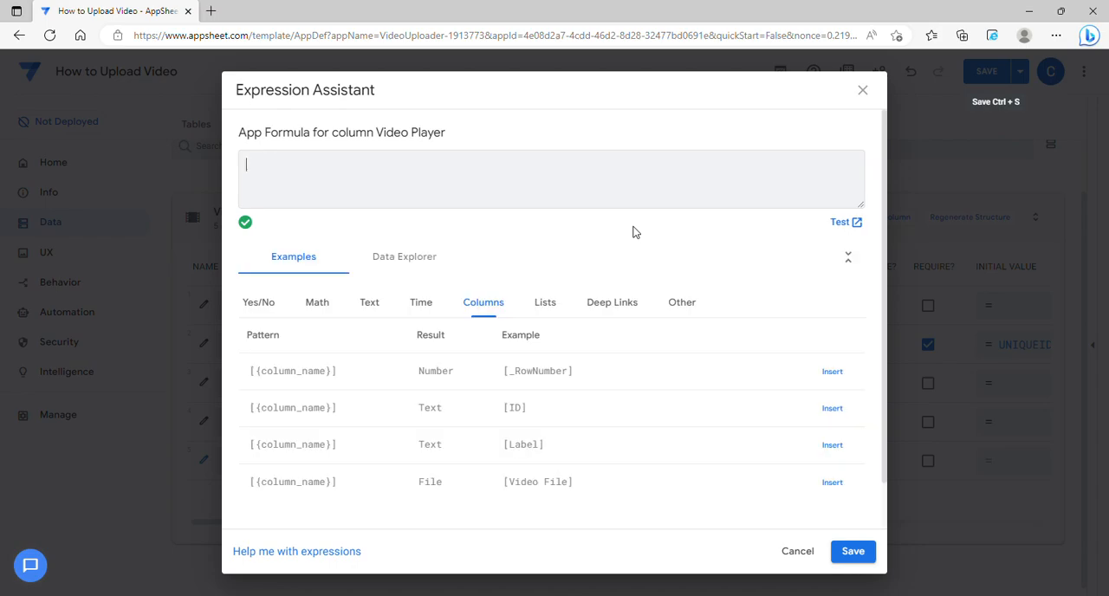
text(Text([Video File)
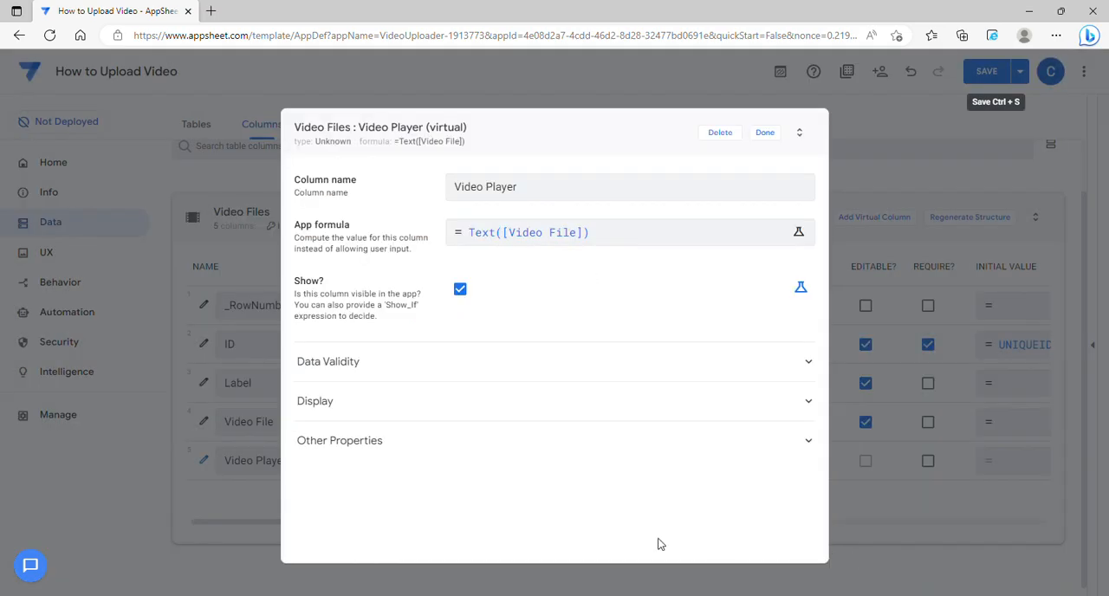
click(764, 132)
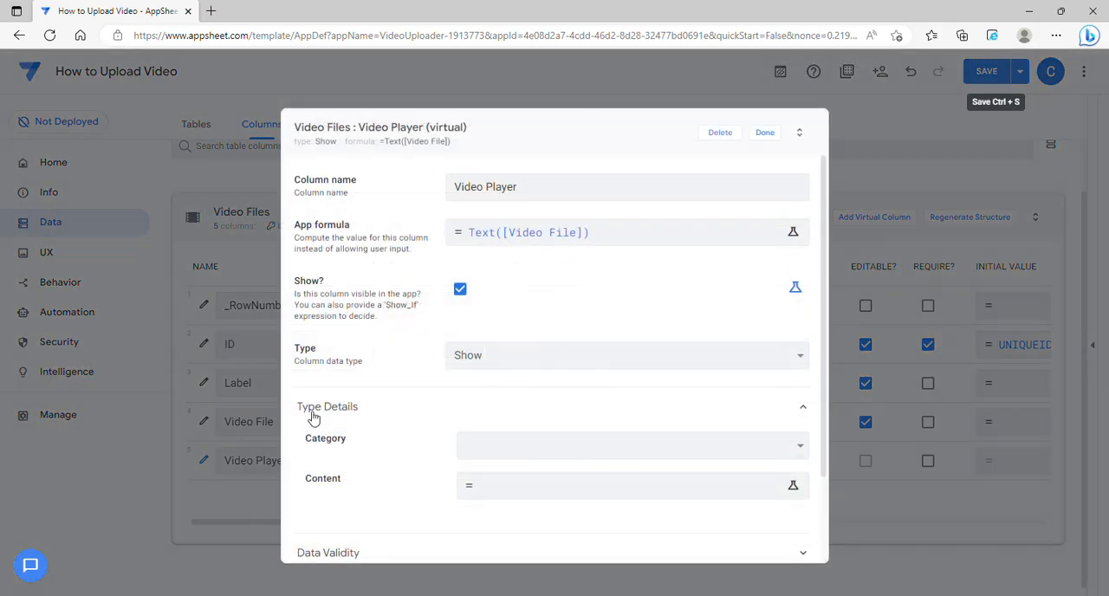
Step: Set Video Player's Show category to Video and its content to Text([Video File])
scroll(down, 3)
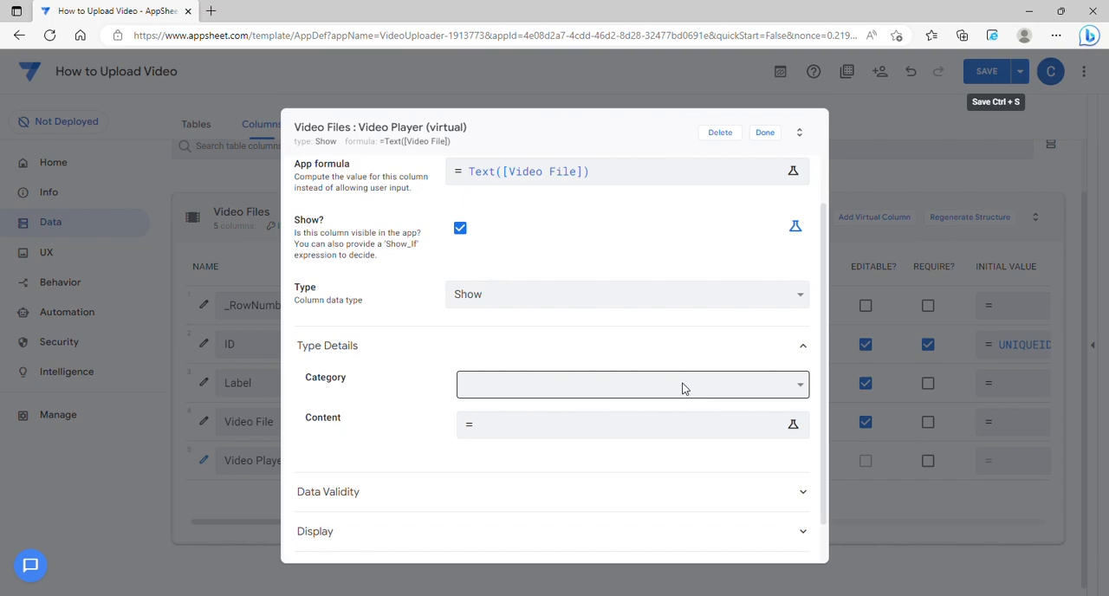
click(631, 384)
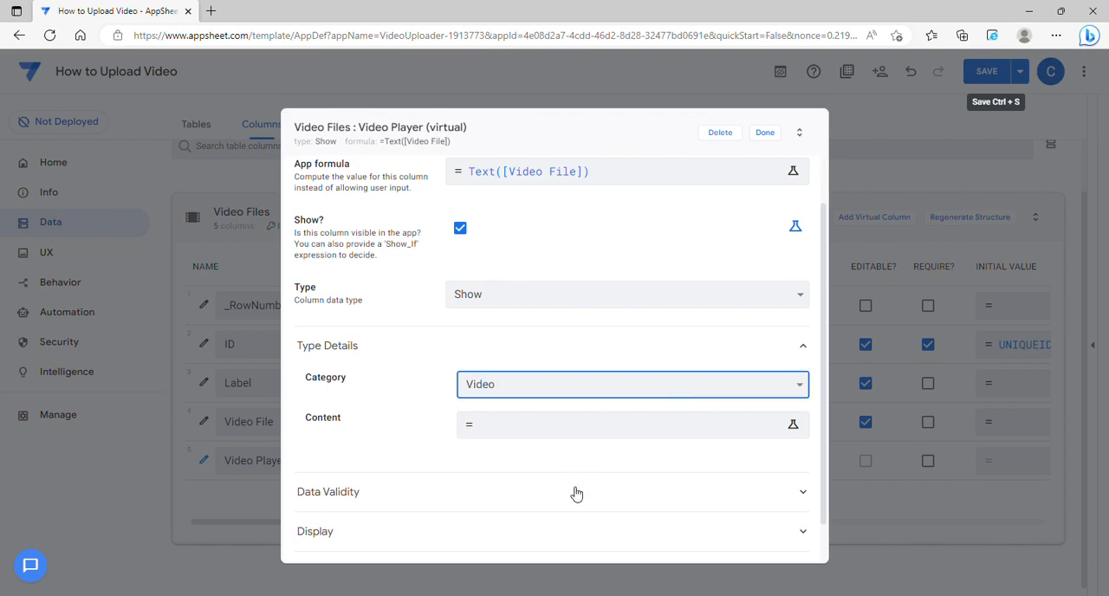
click(793, 171)
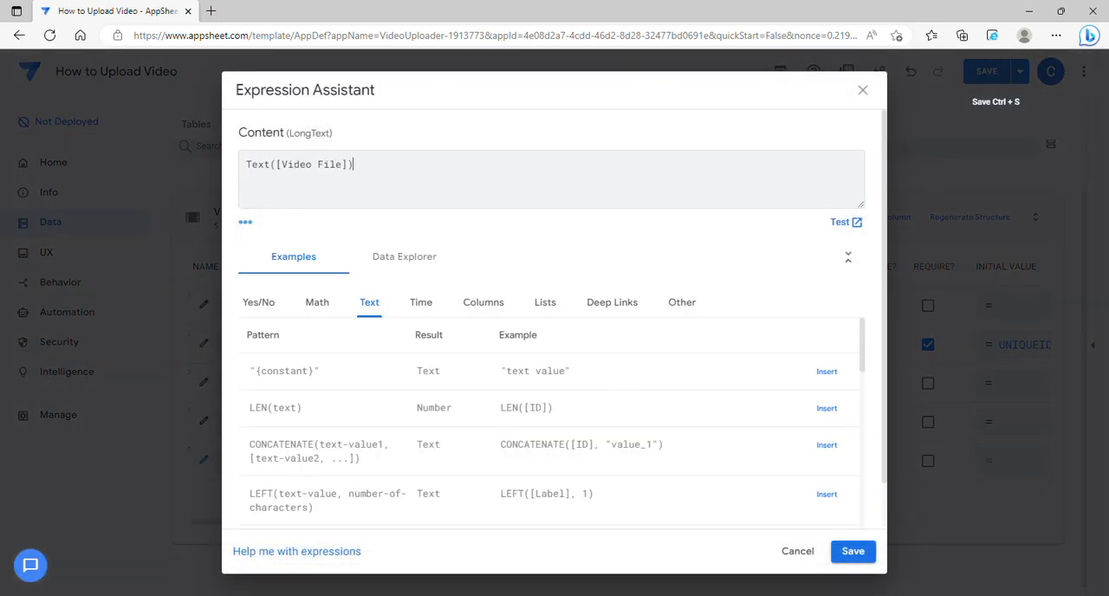
click(853, 551)
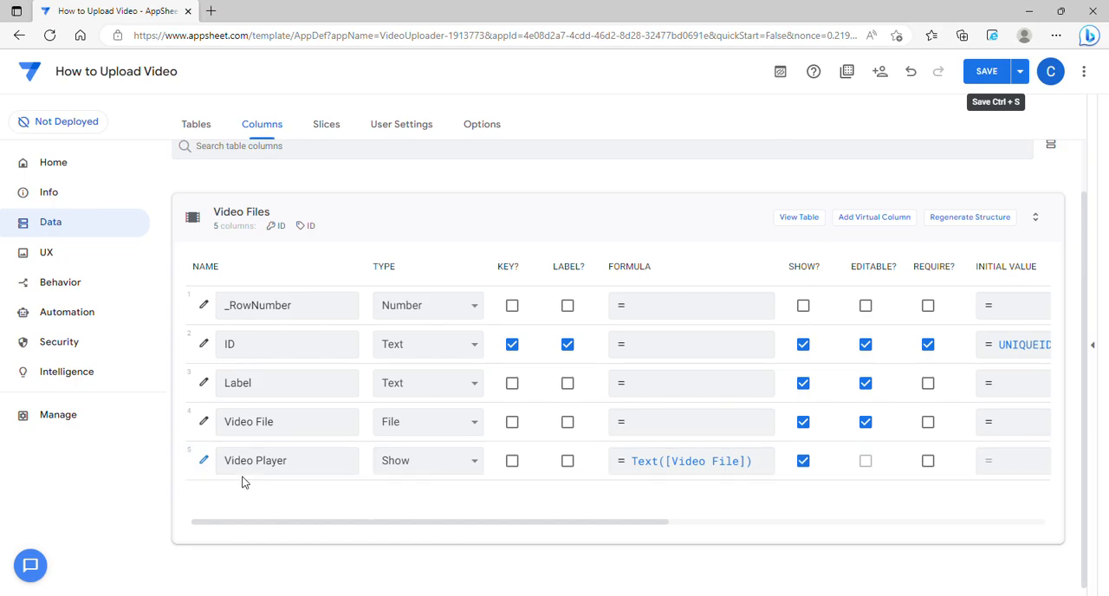
Step: Set Video Player's Show_If to Context("ViewType")="Detail" and save
click(204, 461)
text(Context()
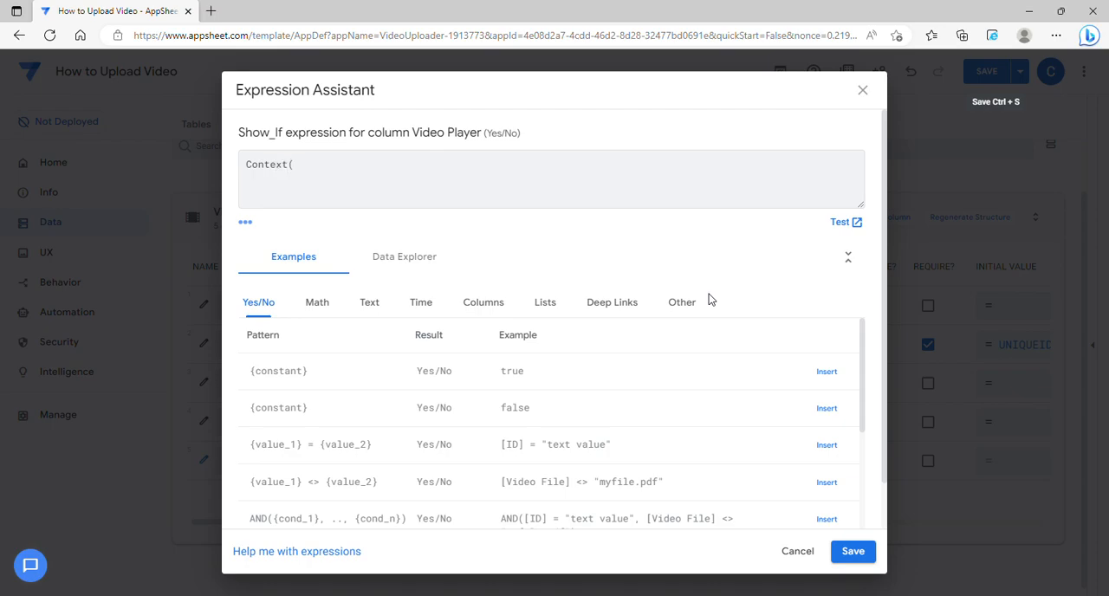
text(♥4")
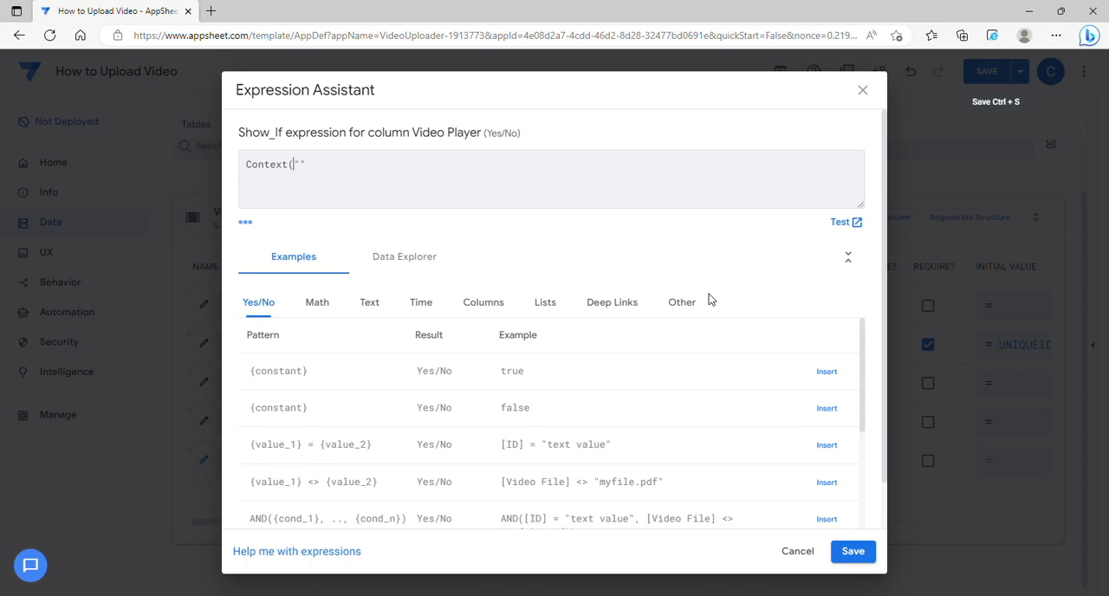
text(View)
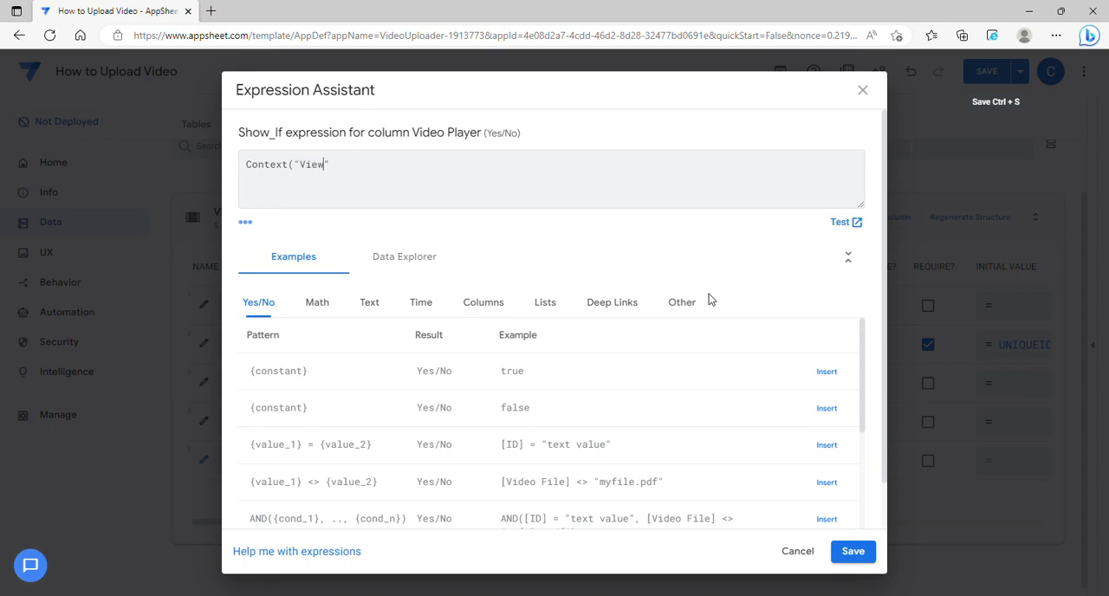
text(Type)
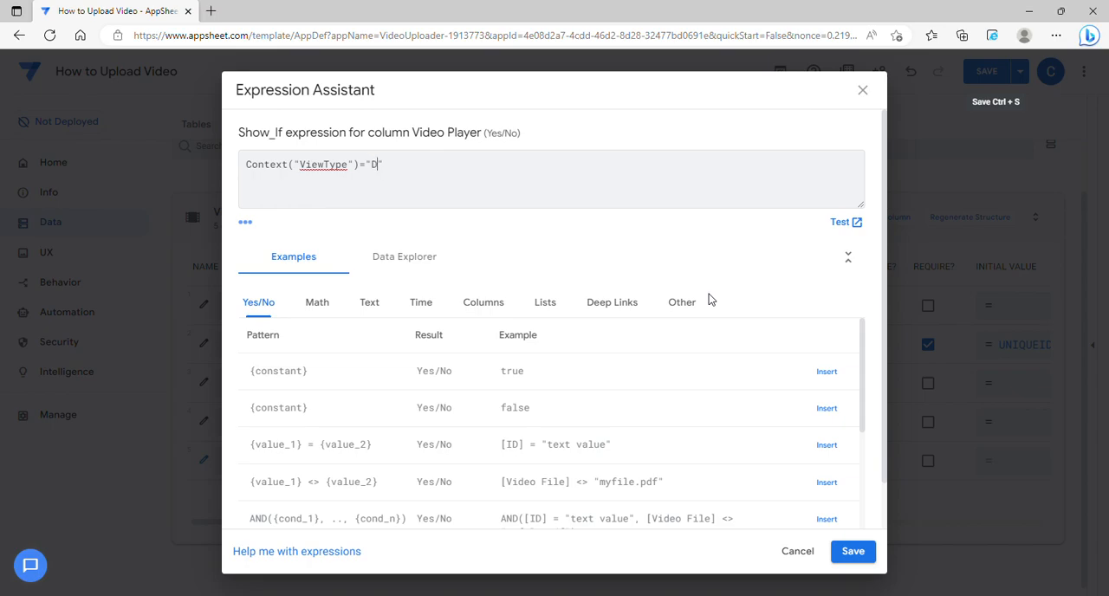
text(etail)
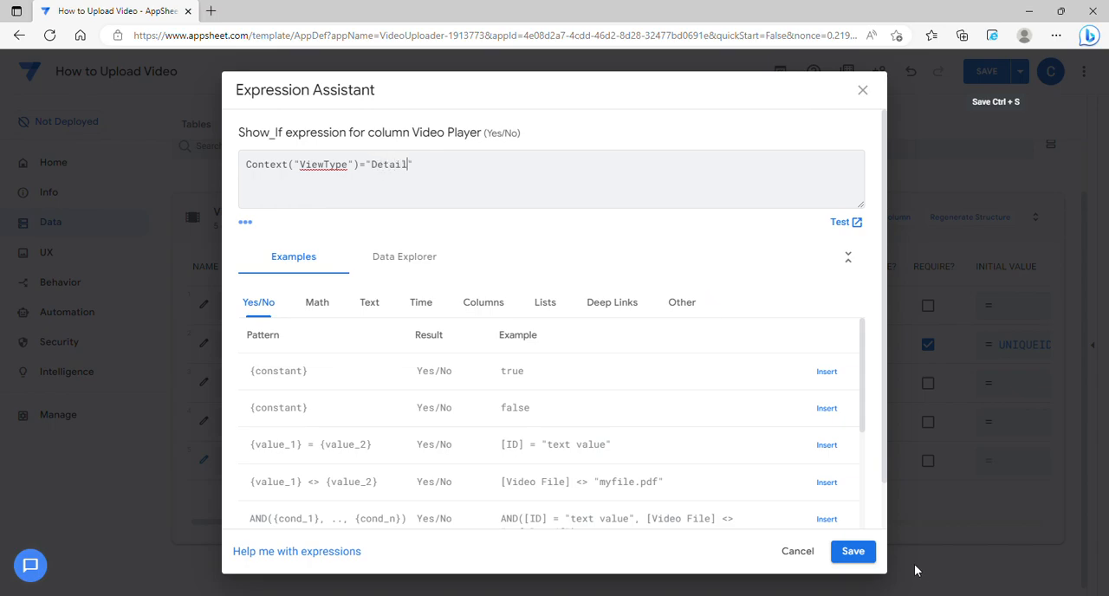
click(853, 552)
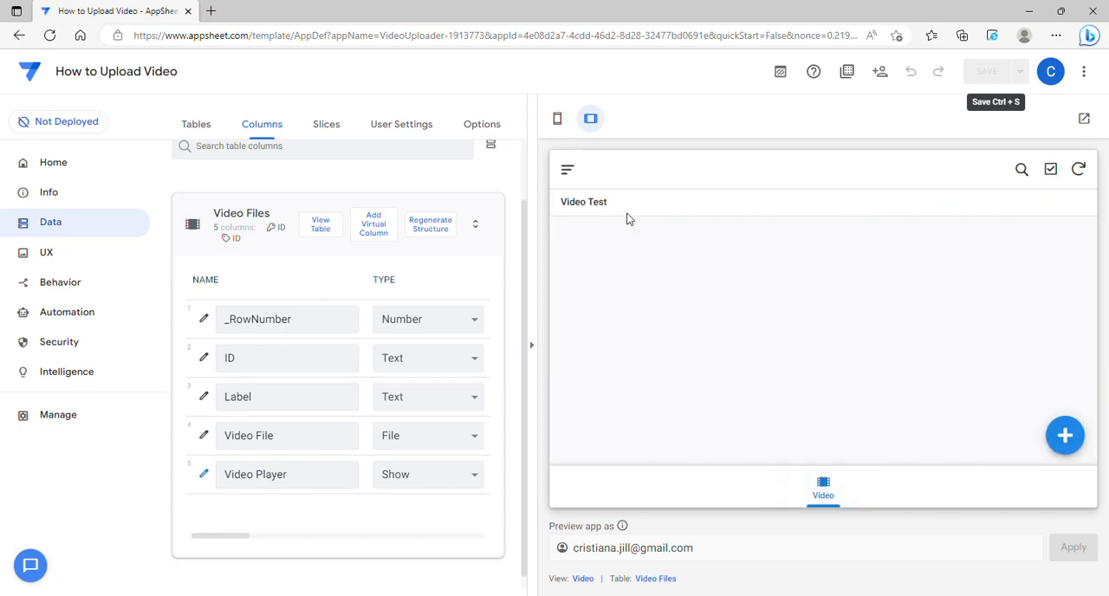
Step: Open the Video Test record in the preview and the Video Files_Detail view settings
click(583, 201)
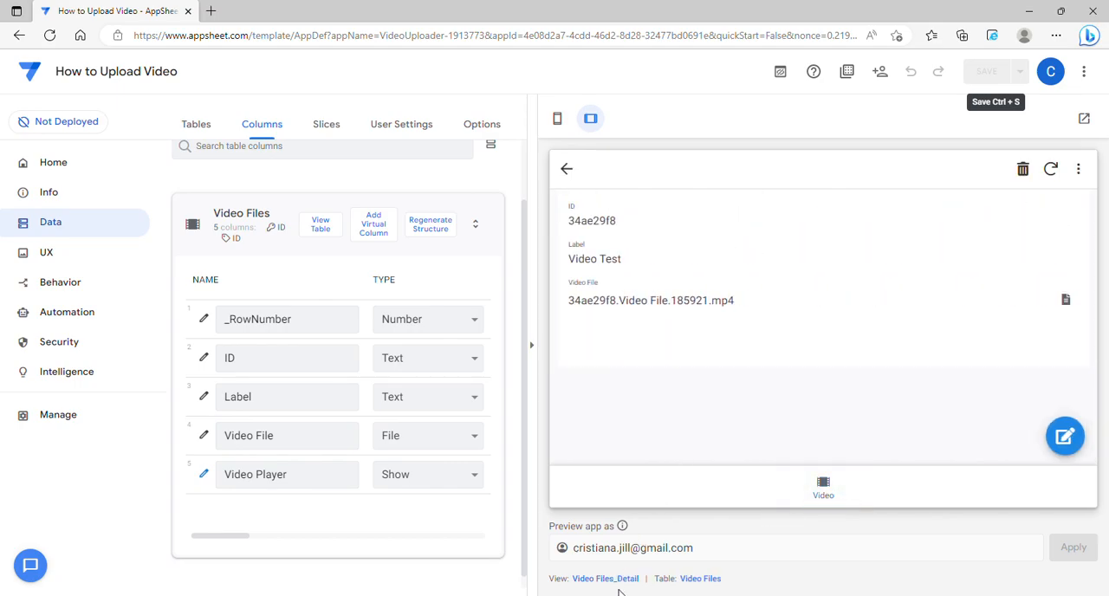
click(46, 252)
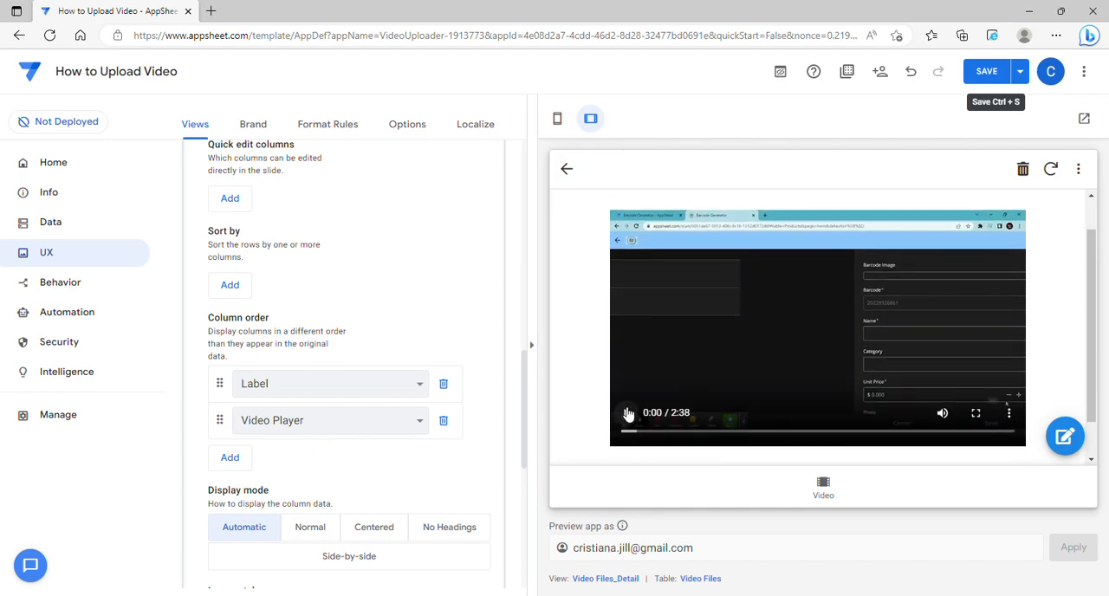
mouse_move(630, 420)
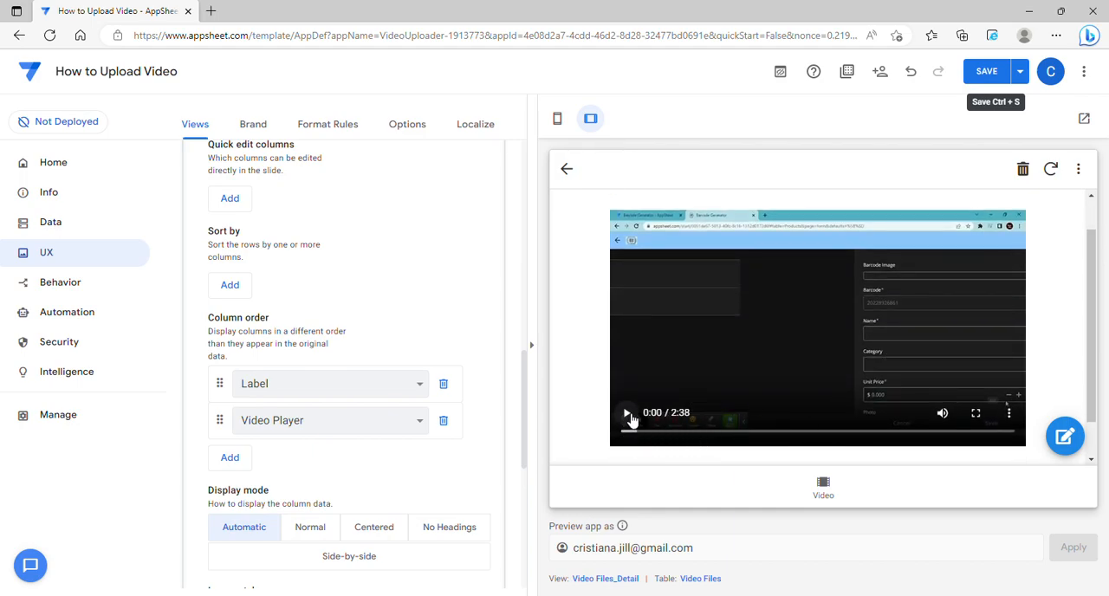
Step: Swap Video Test's video for 'How to Generate Barcode and Random Numbers in AppSheet.mp4' and save
click(628, 413)
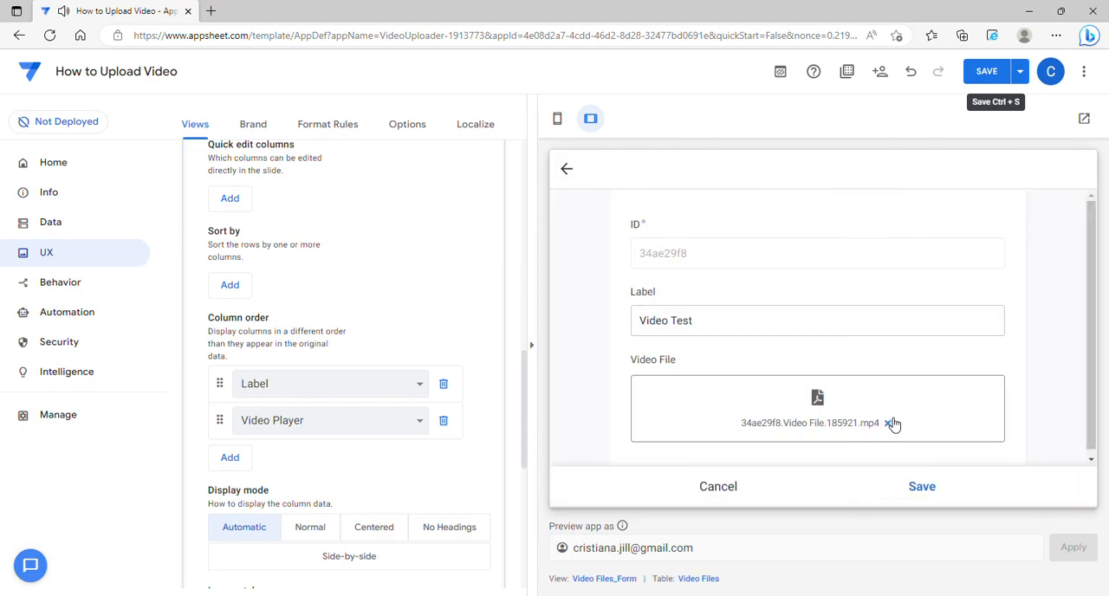
click(884, 423)
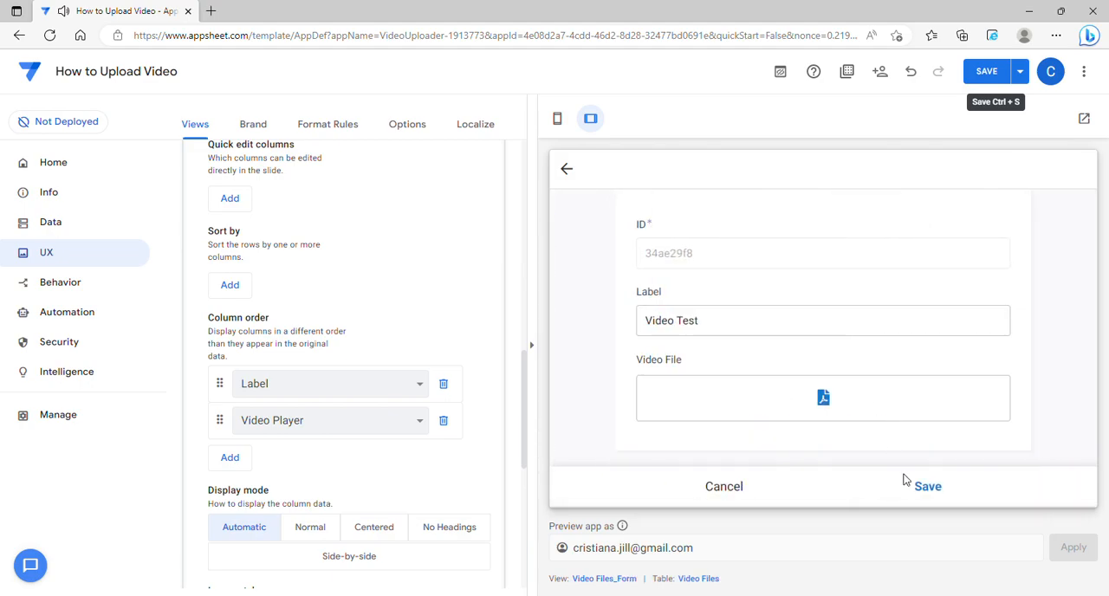
click(927, 486)
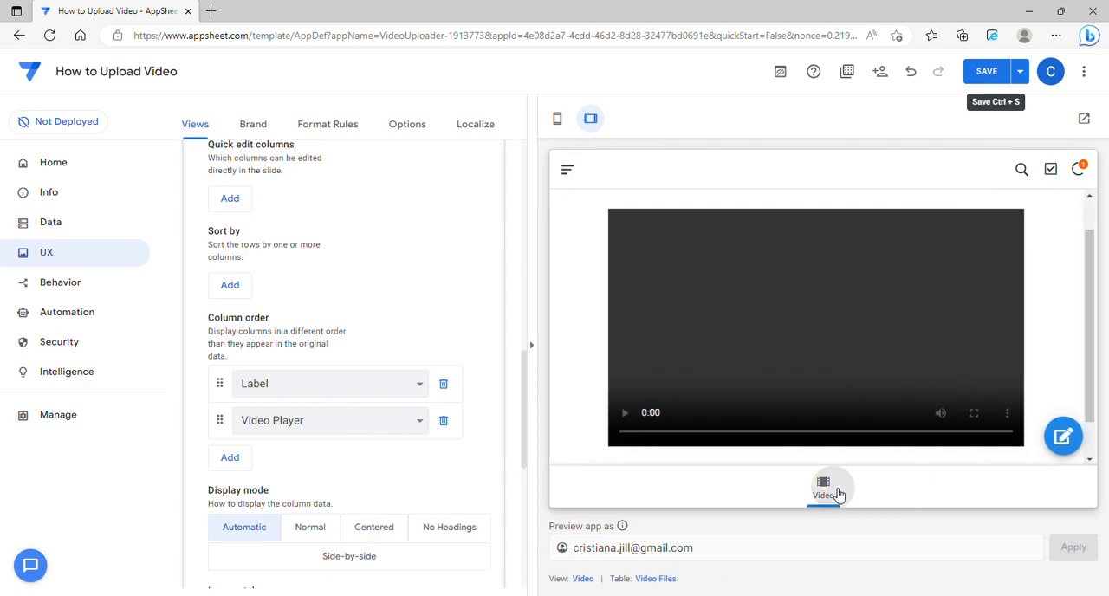
click(824, 485)
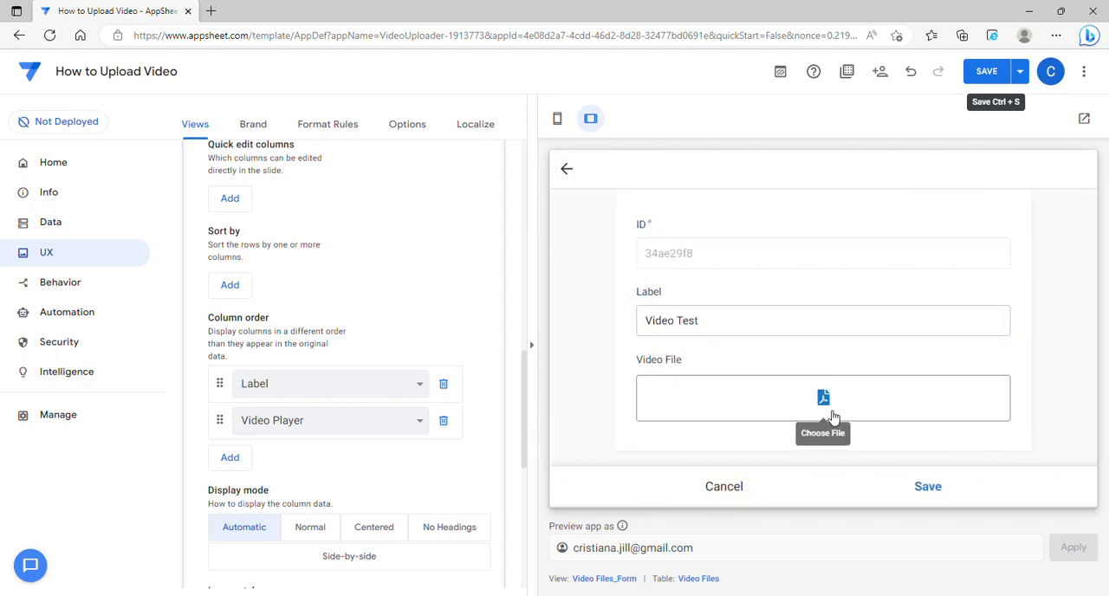
mouse_move(277, 206)
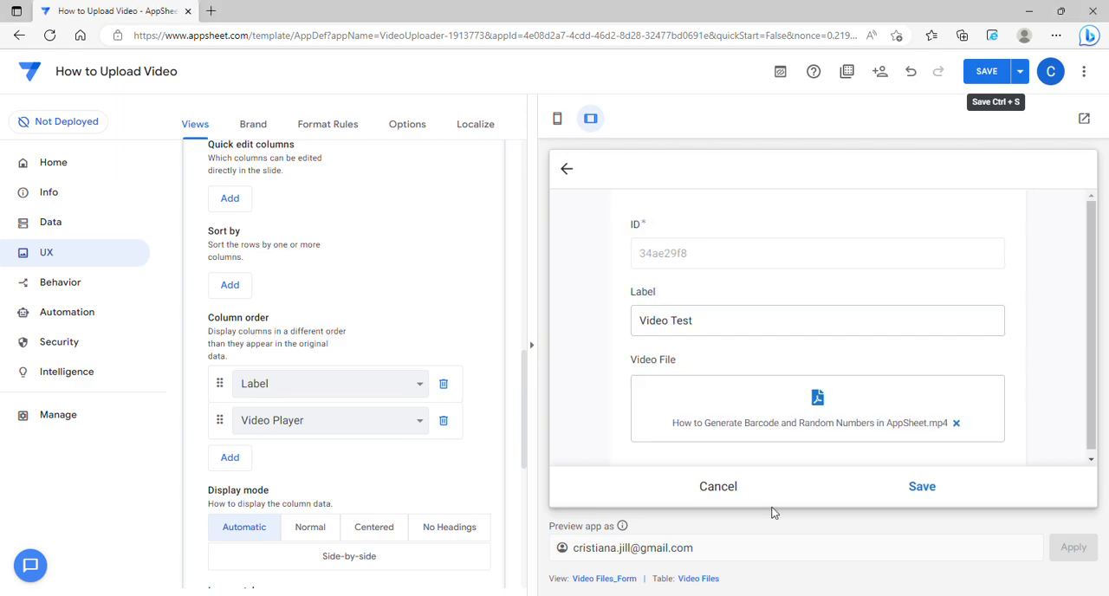
click(922, 487)
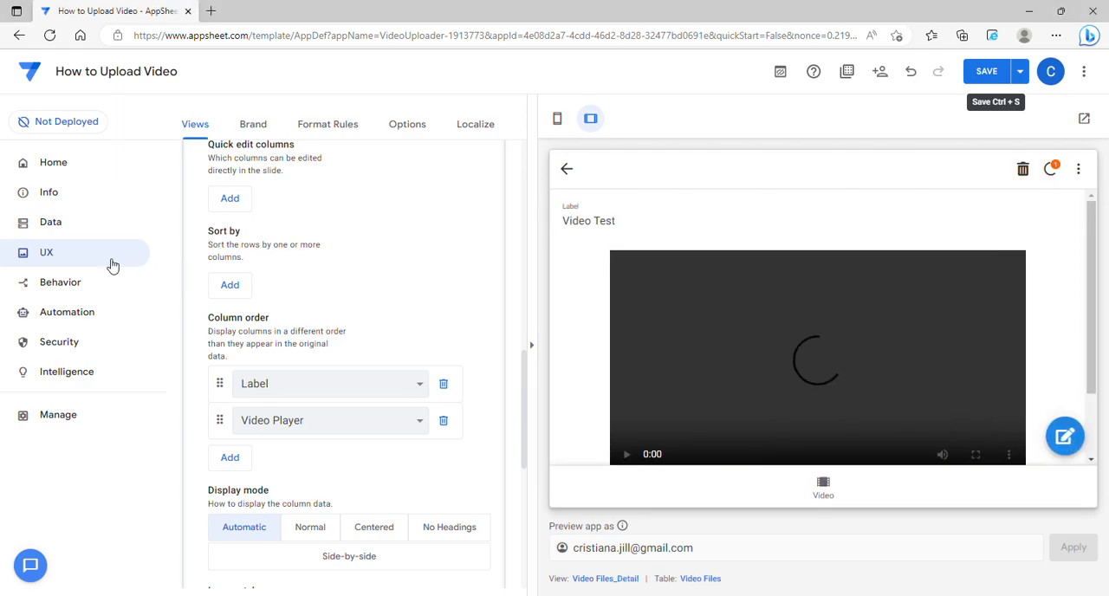
click(50, 222)
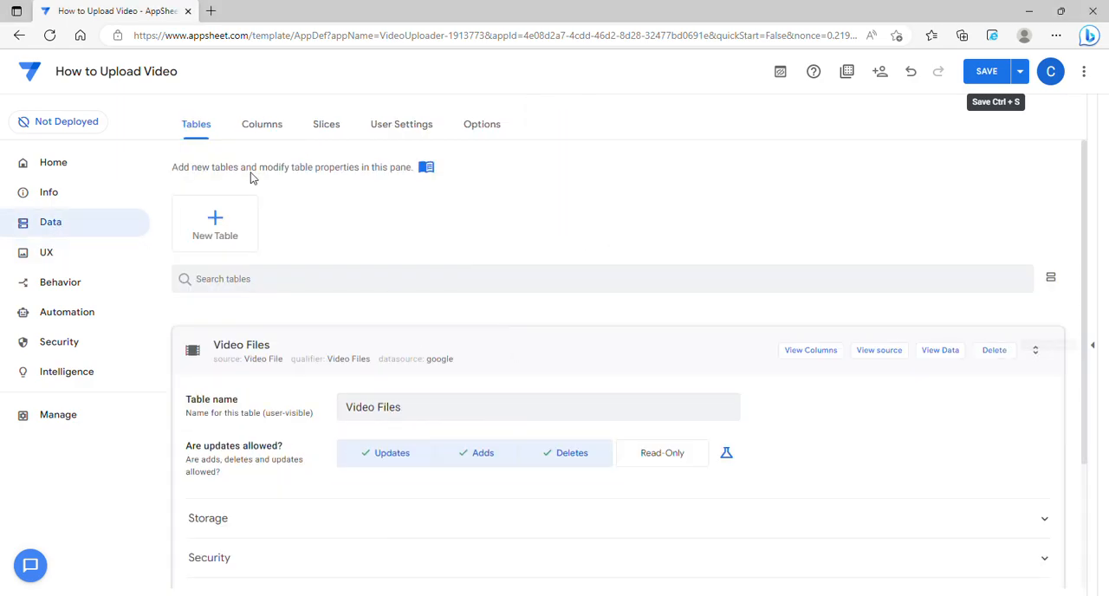
Step: Give the Video File column the show condition Context("ViewType")="Detail"
click(262, 124)
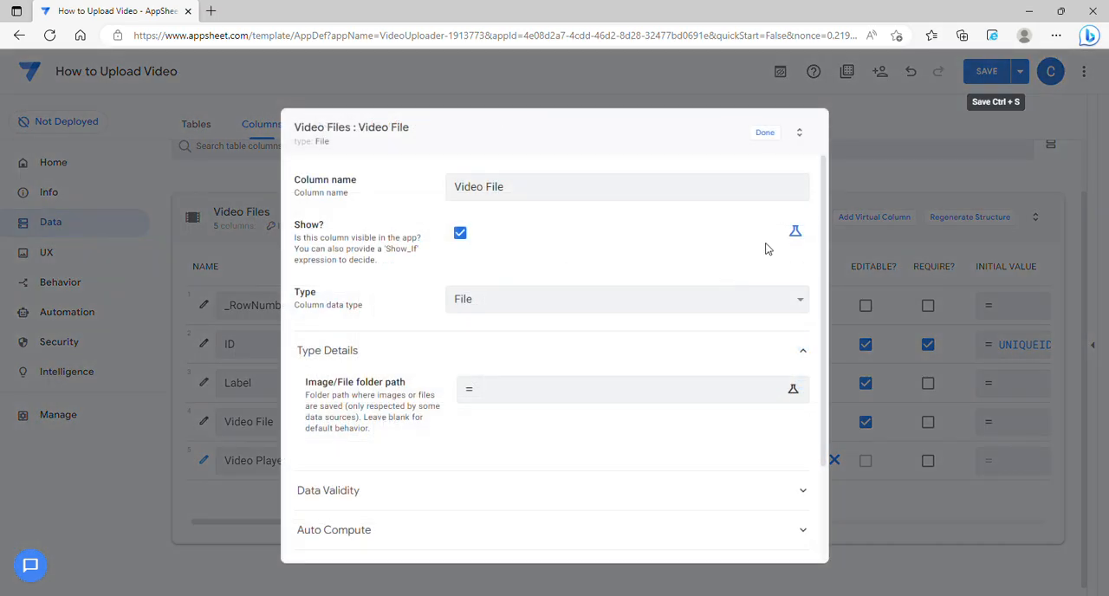
click(765, 131)
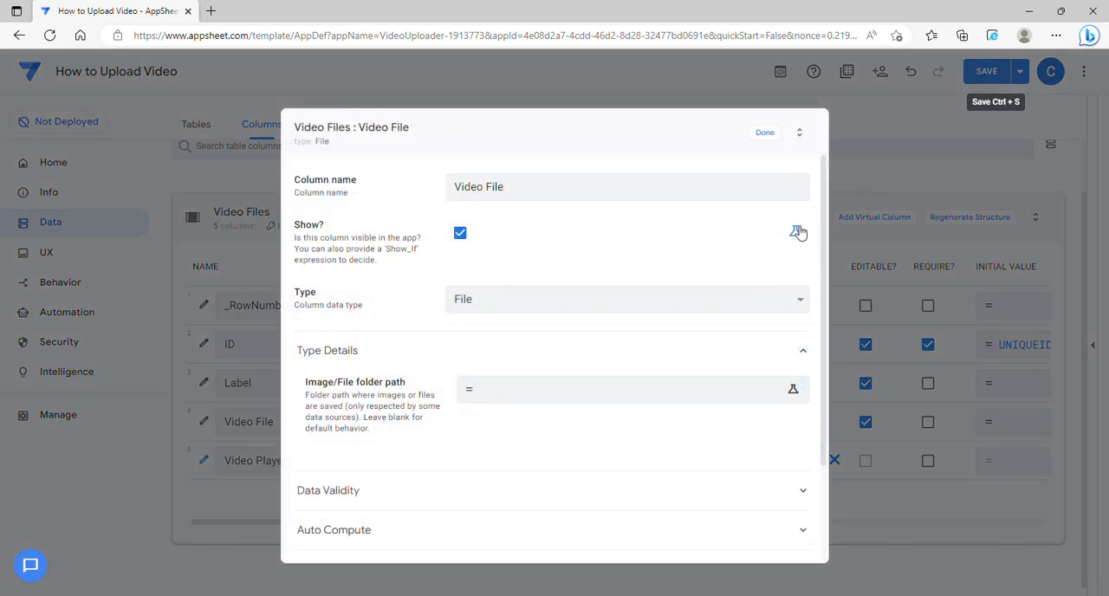
click(797, 232)
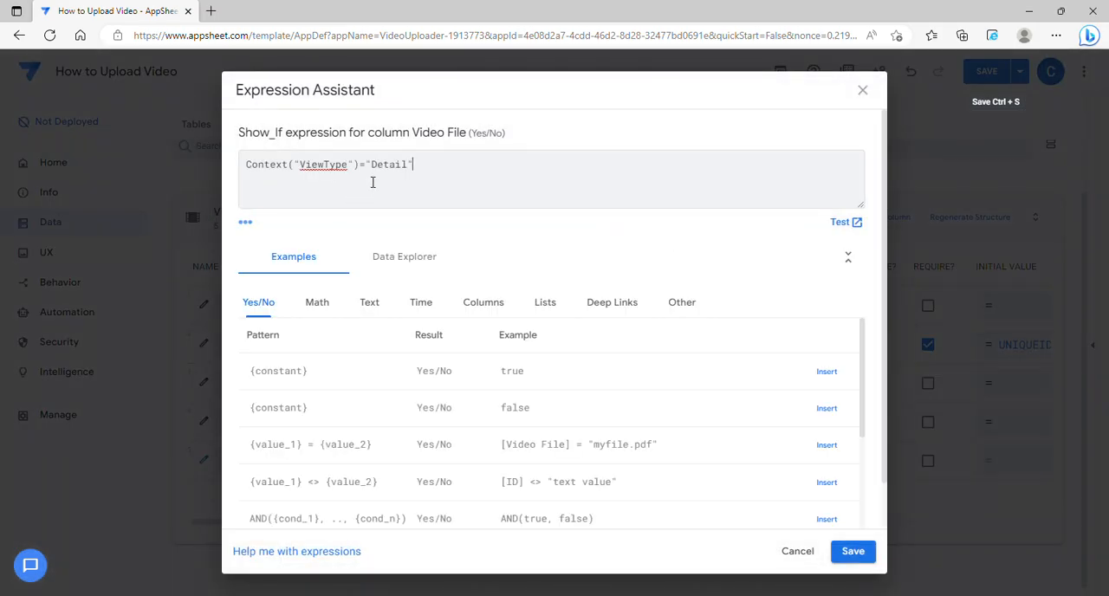
key(Backspace)
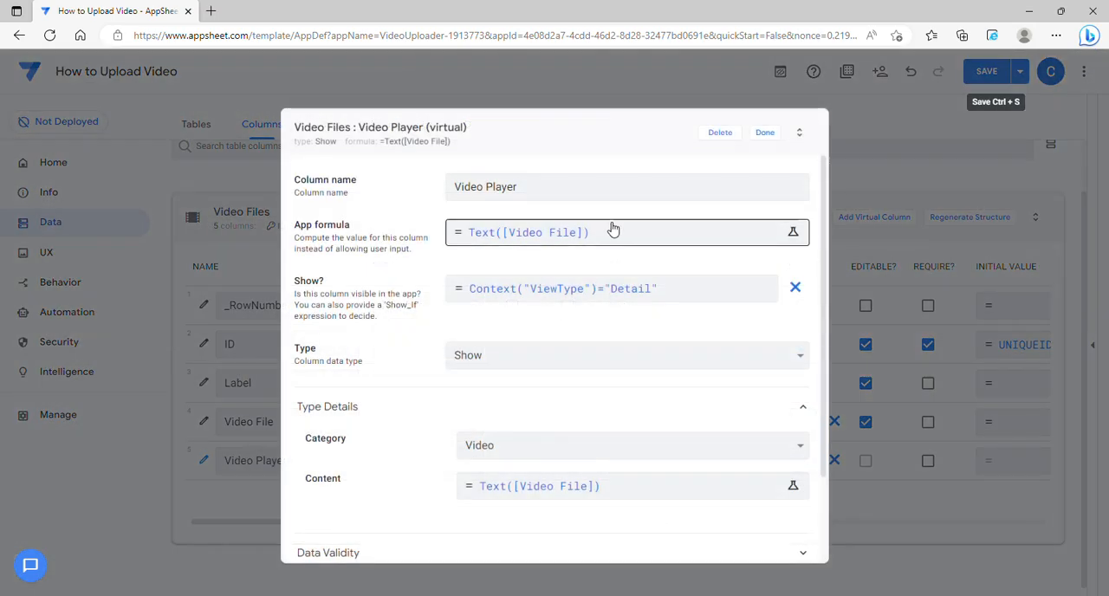
Step: Review Video Player's show condition, close its column settings, and save the app
click(611, 288)
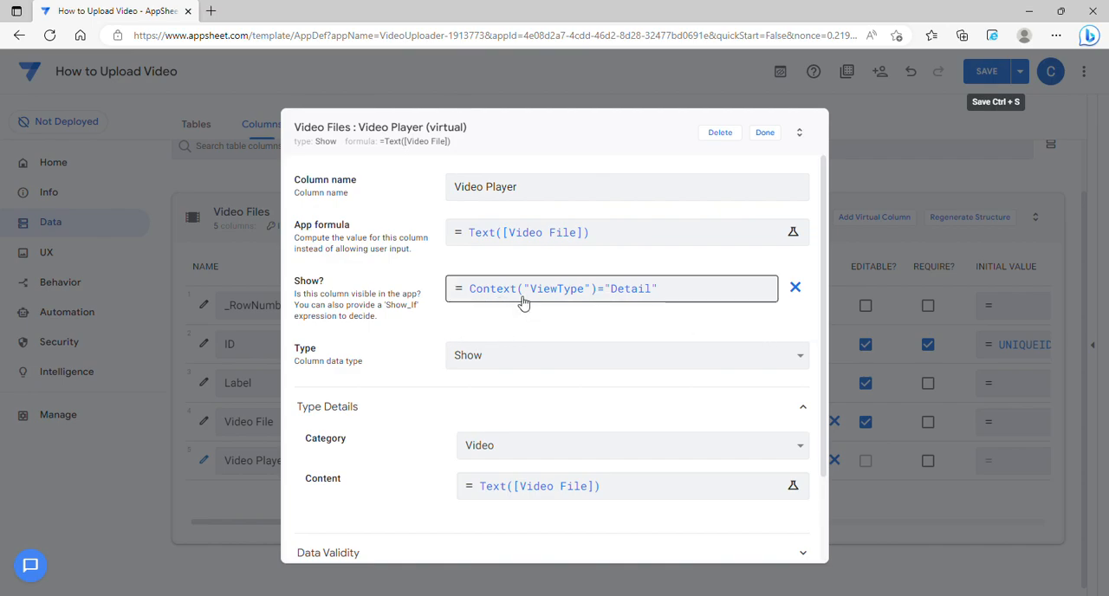
click(764, 132)
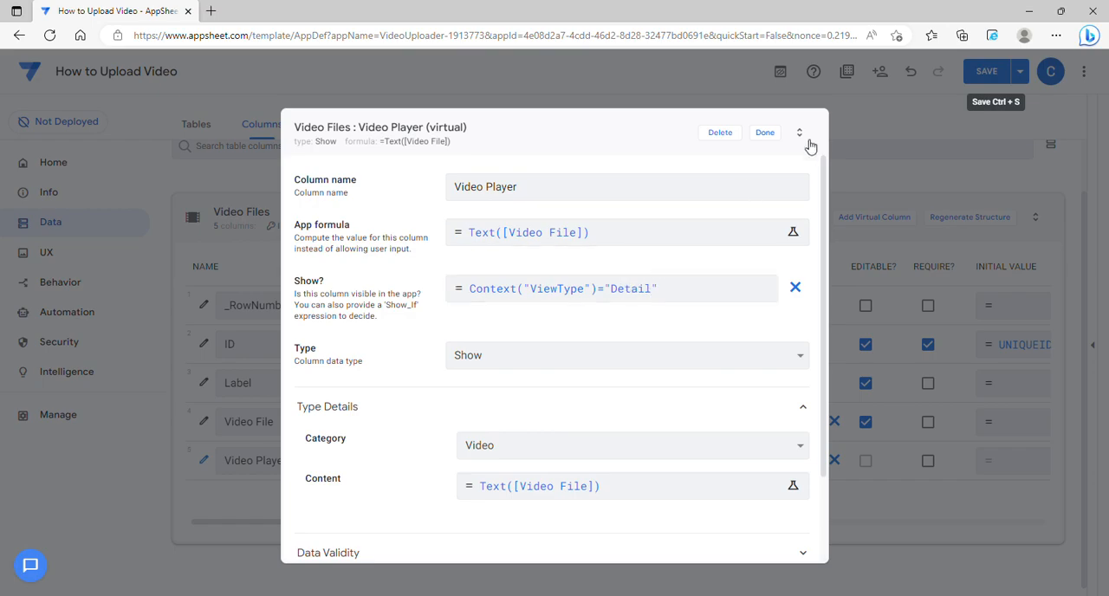
click(764, 132)
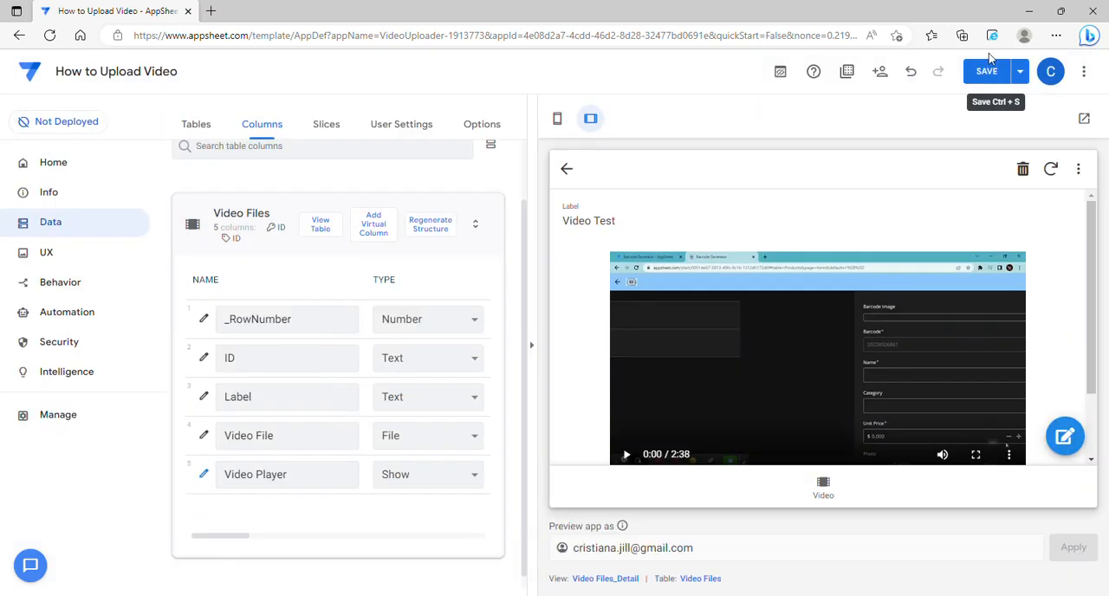
click(985, 72)
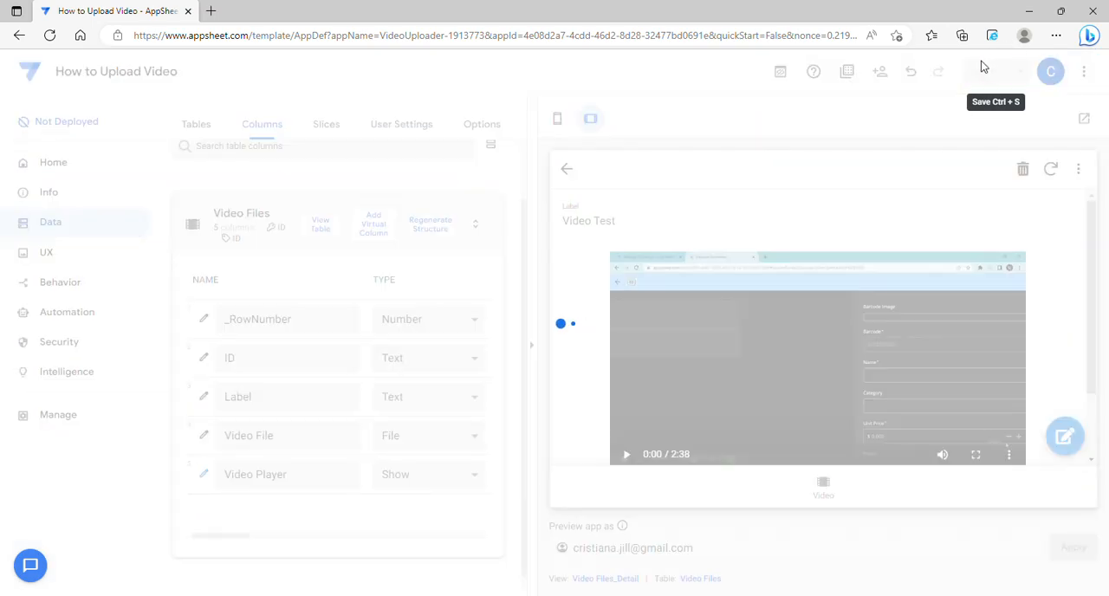